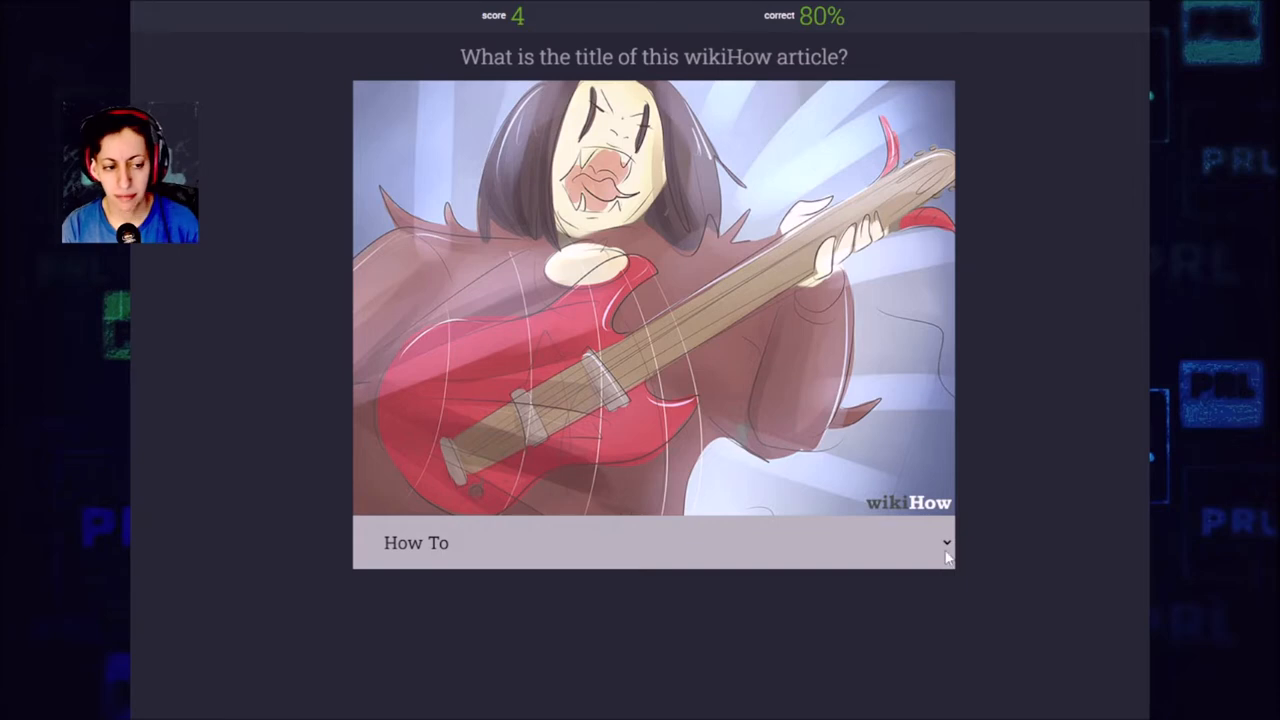
# Reveal the candidate titles for the guitar-player illustration
pyautogui.click(652, 544)
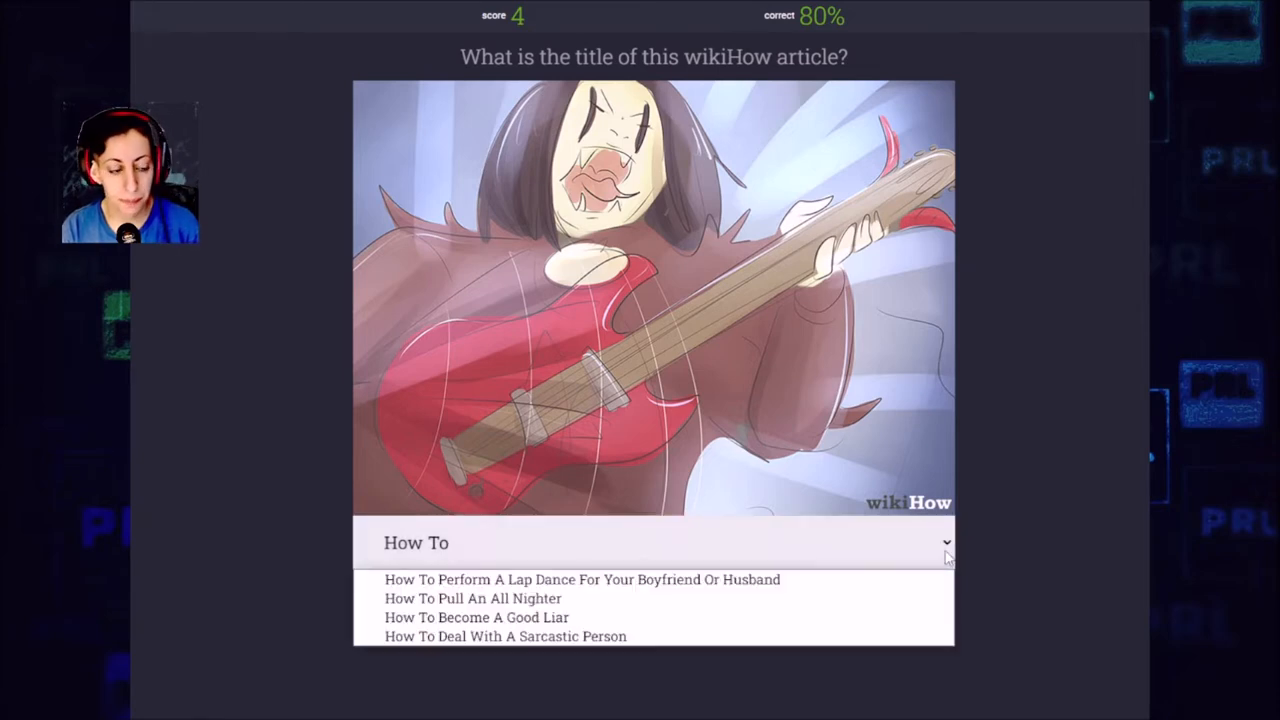
pyautogui.moveTo(1116, 520)
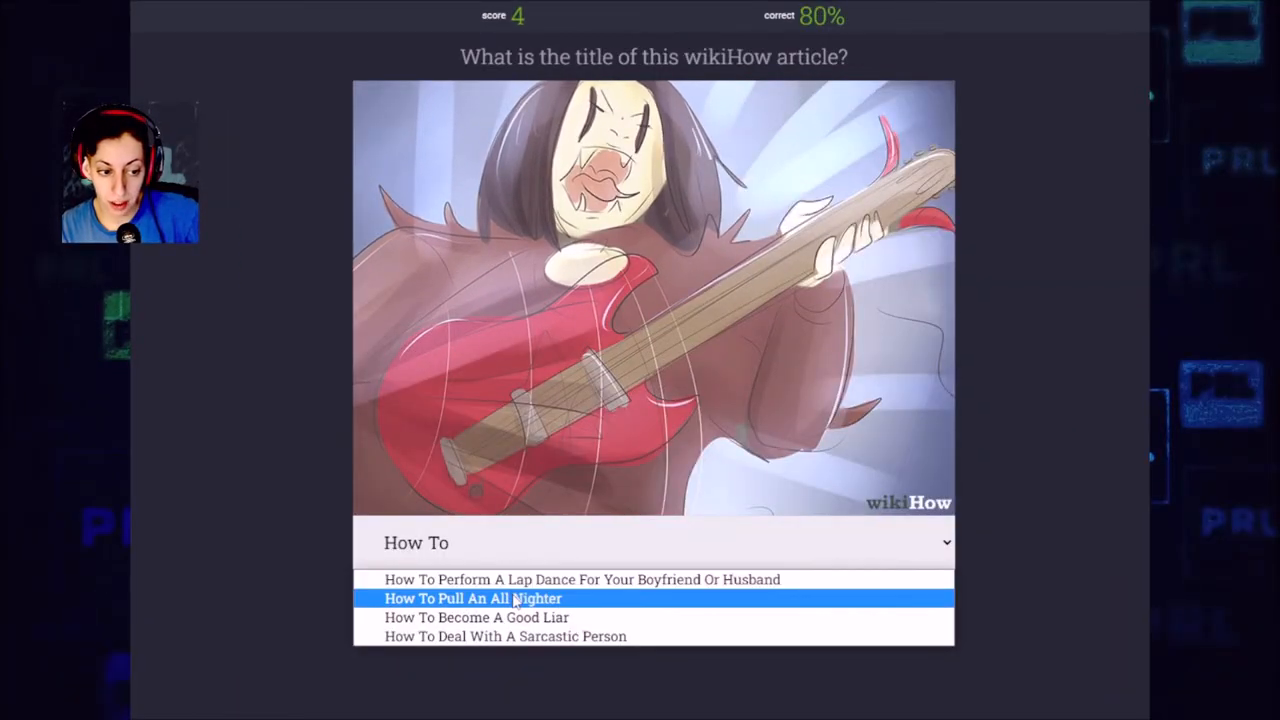
# Answer 'How To Pull An All Nighter' (correct, score 5) and skim the full article
pyautogui.click(472, 598)
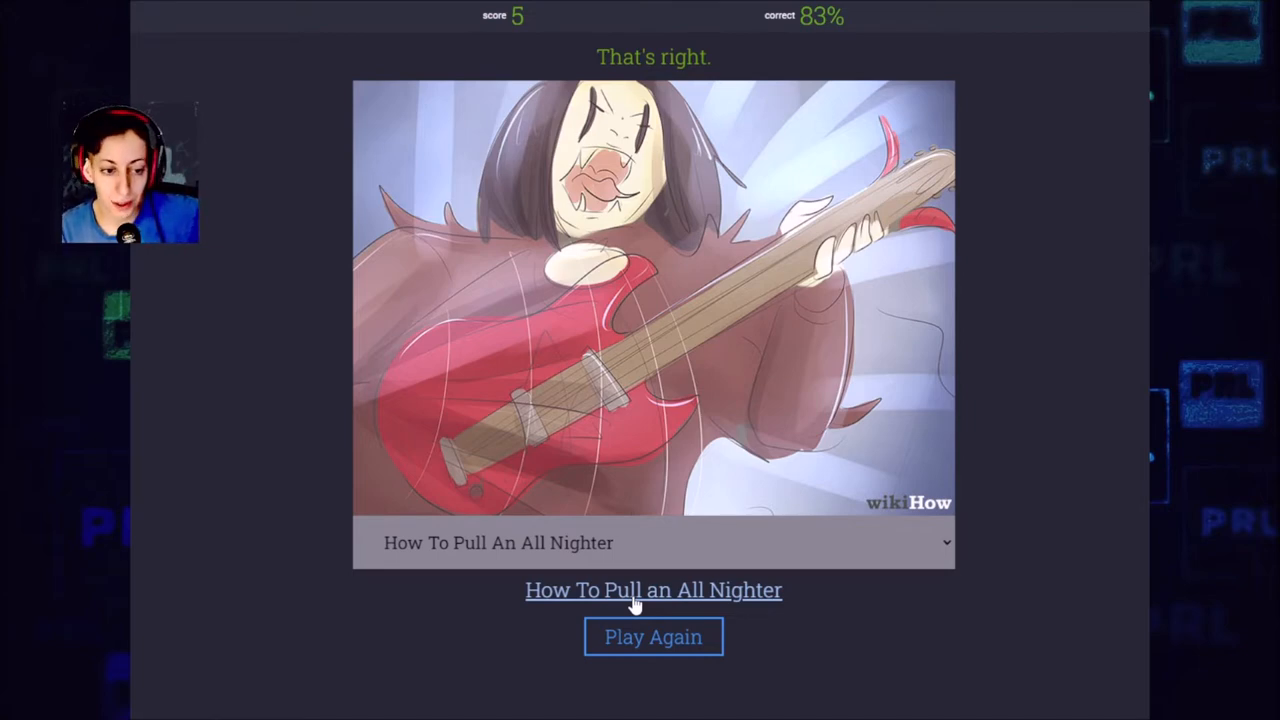
pyautogui.click(652, 588)
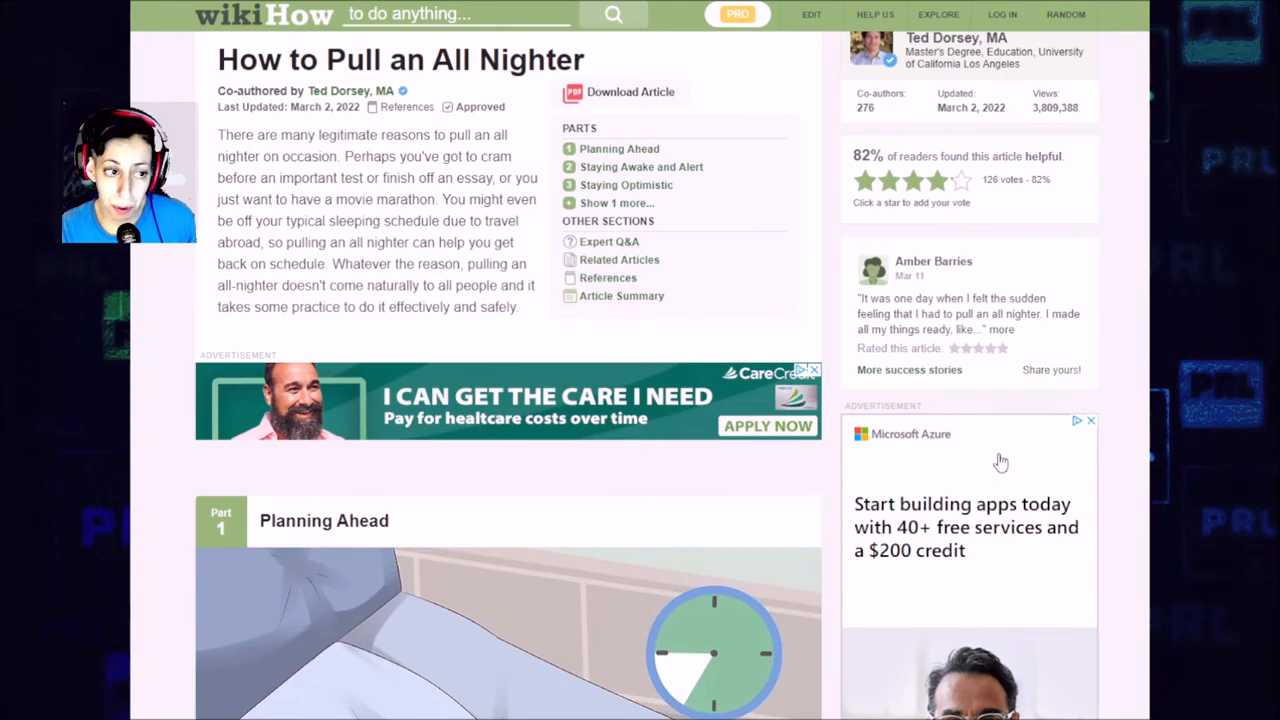
pyautogui.scroll(-3)
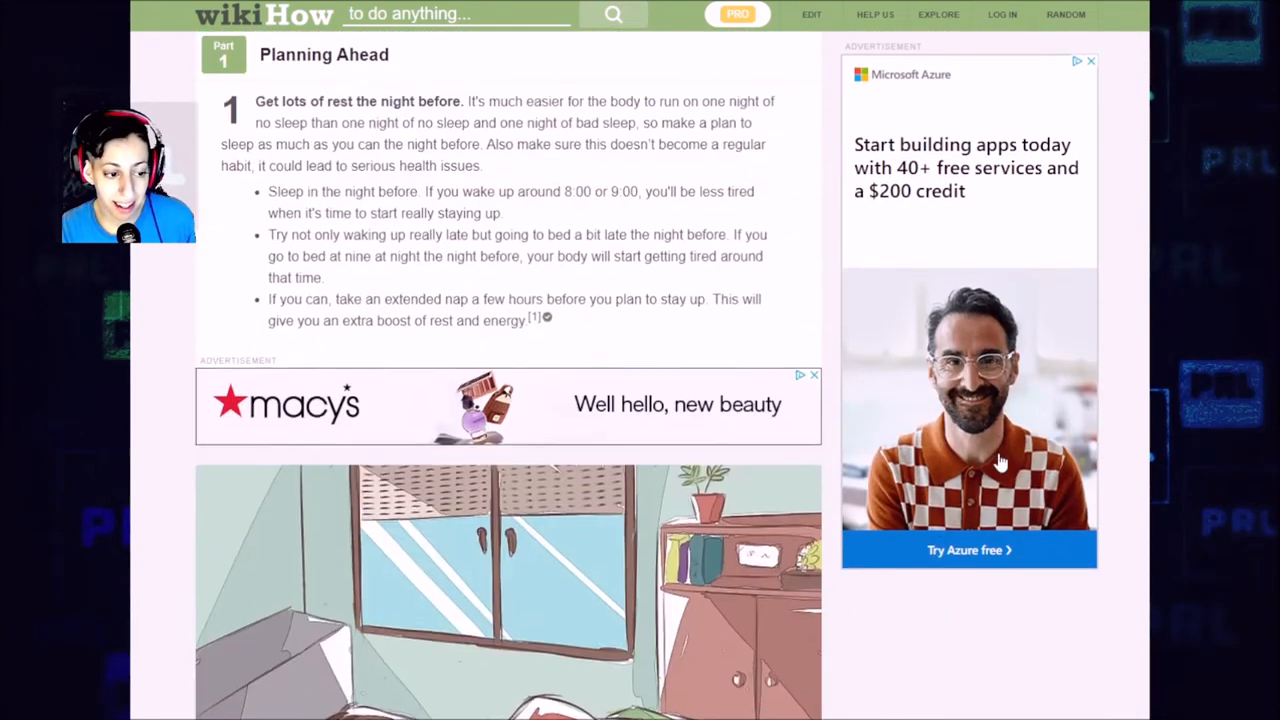
pyautogui.scroll(-3)
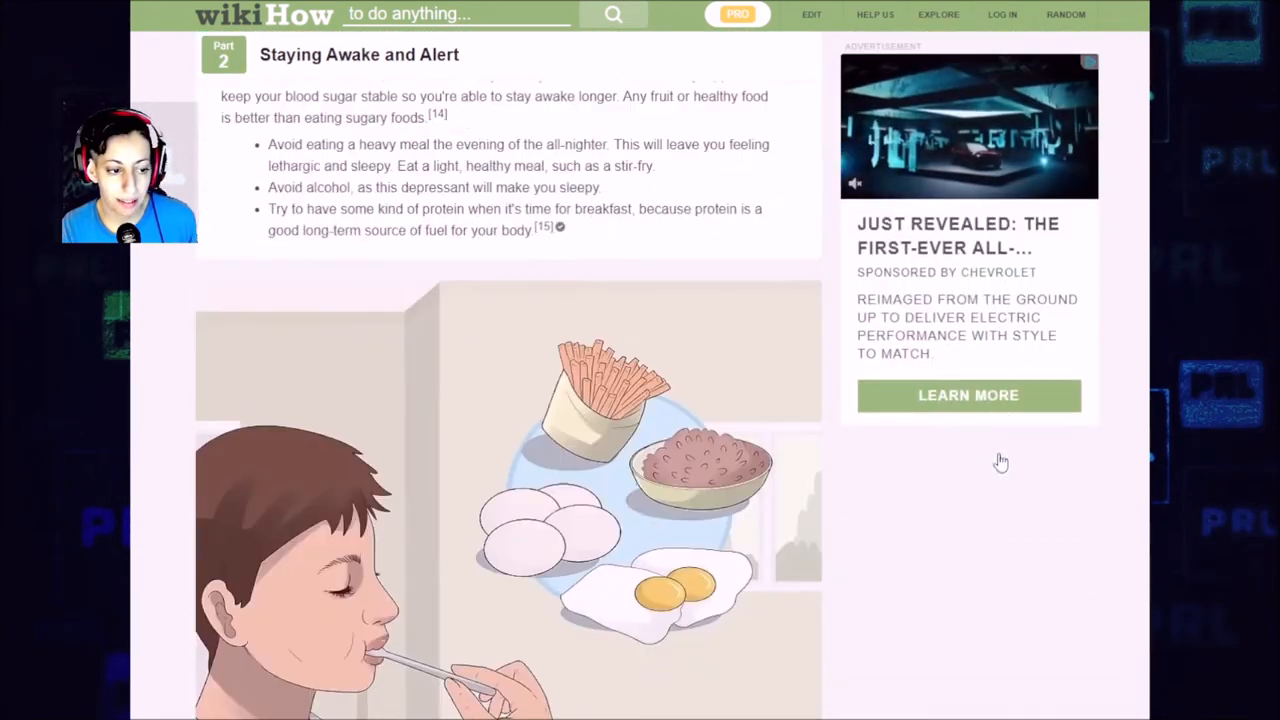
pyautogui.scroll(-3)
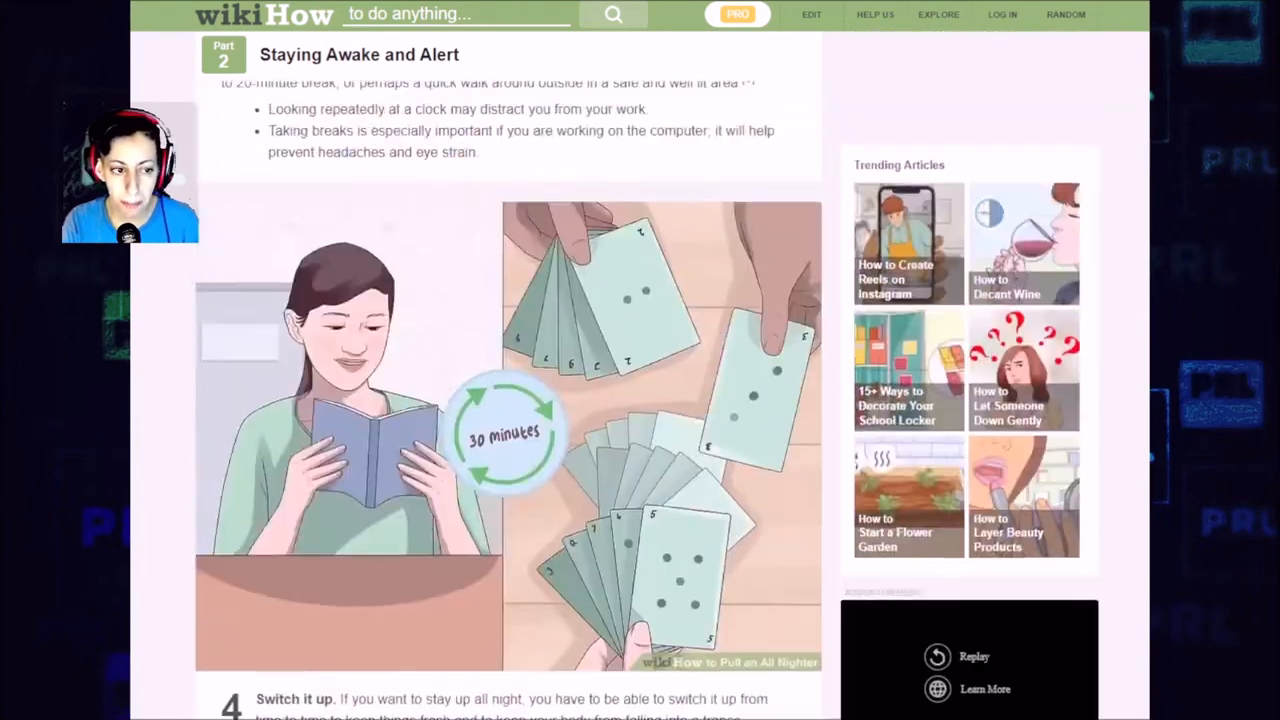
pyautogui.scroll(3)
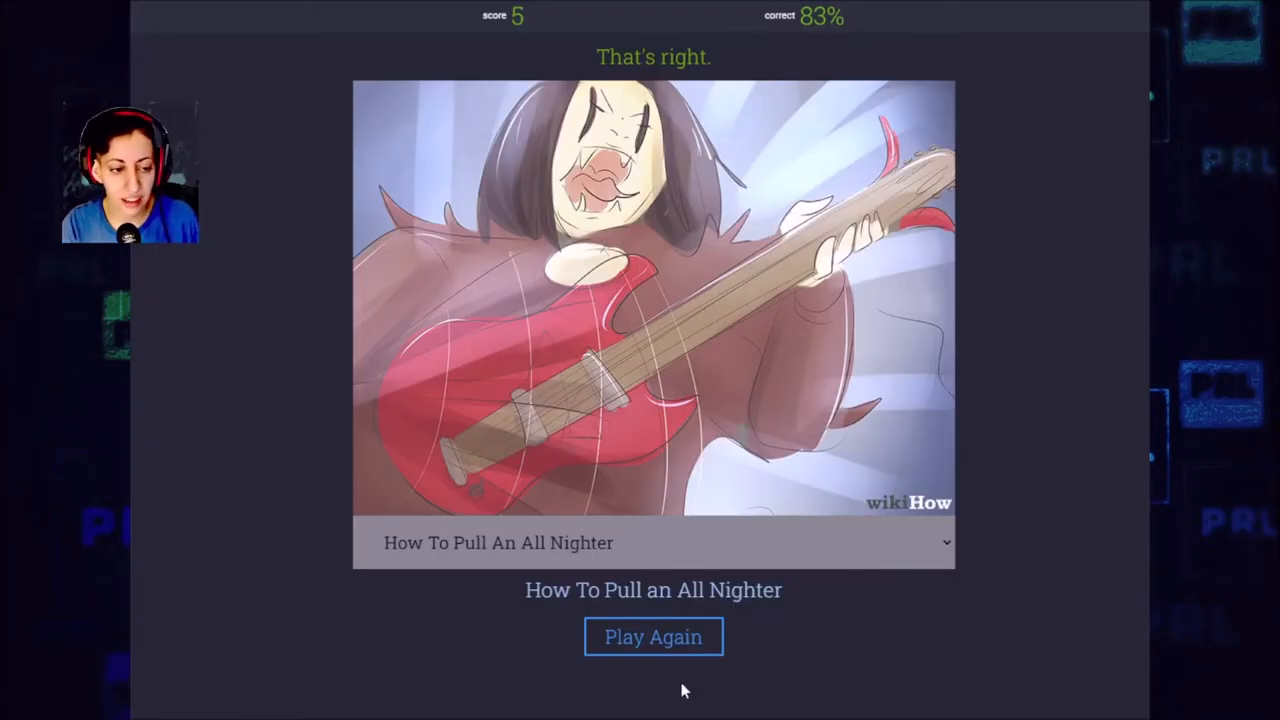
# Start a new round showing the woman-with-camera illustration
pyautogui.click(652, 636)
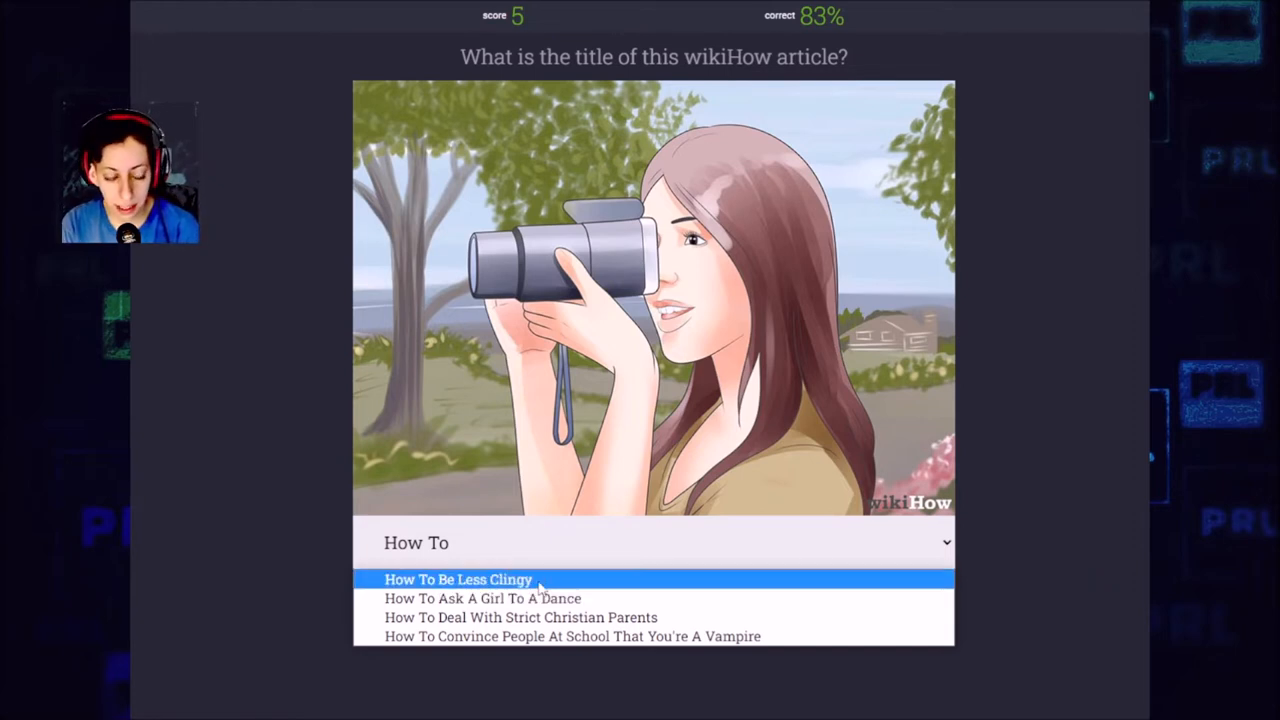
# Answer 'How To Be Less Clingy' (correct, score 6) and start the cheese round
pyautogui.click(458, 580)
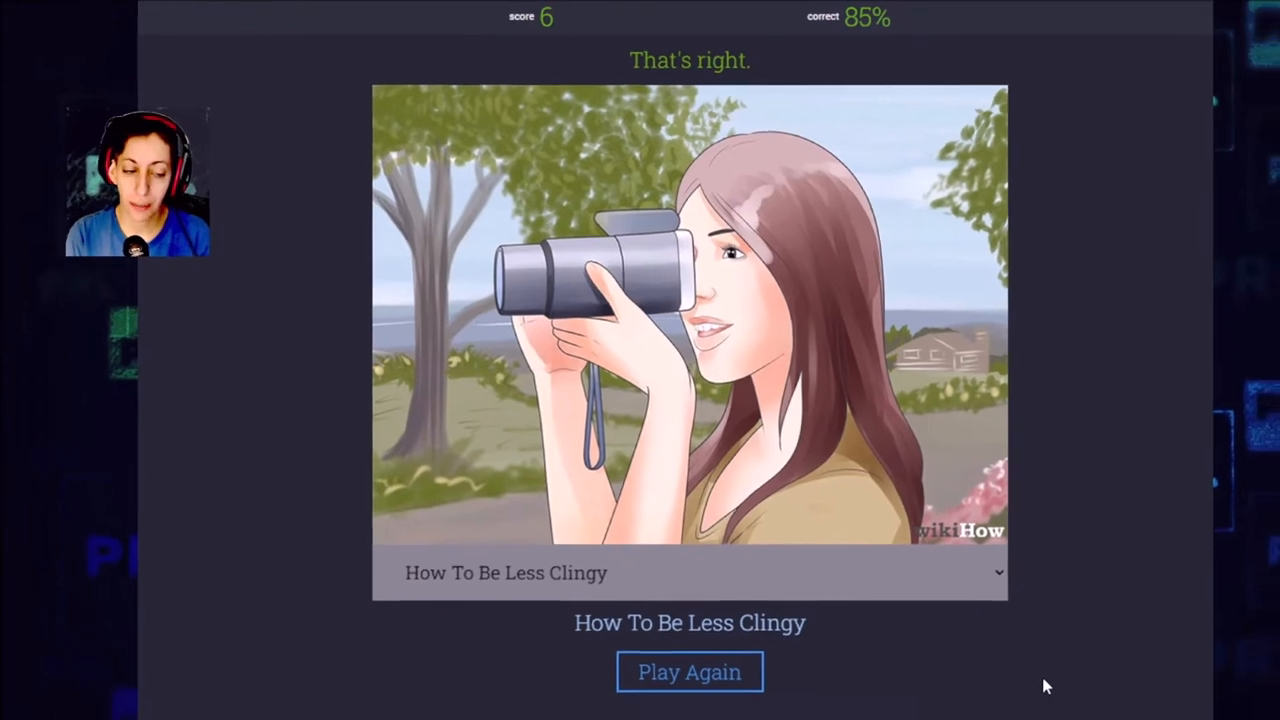
pyautogui.click(688, 672)
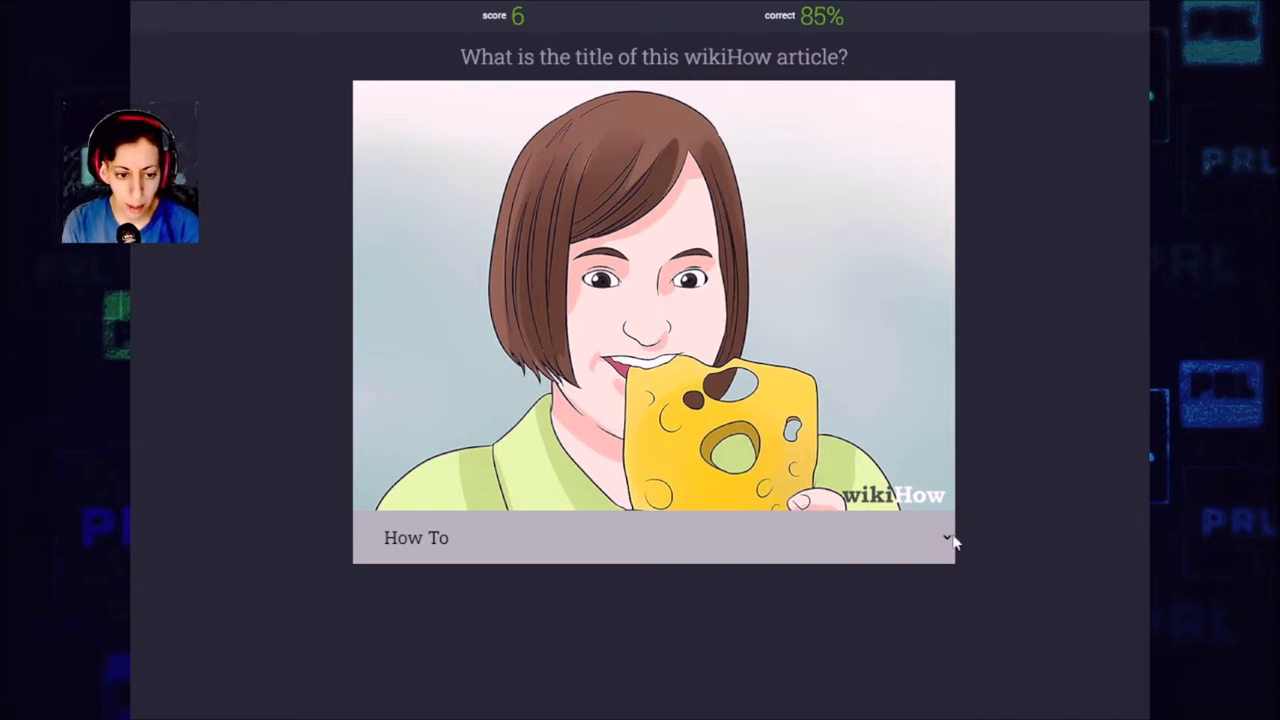
# Reveal the candidate titles for the cheese-biting illustration
pyautogui.click(654, 536)
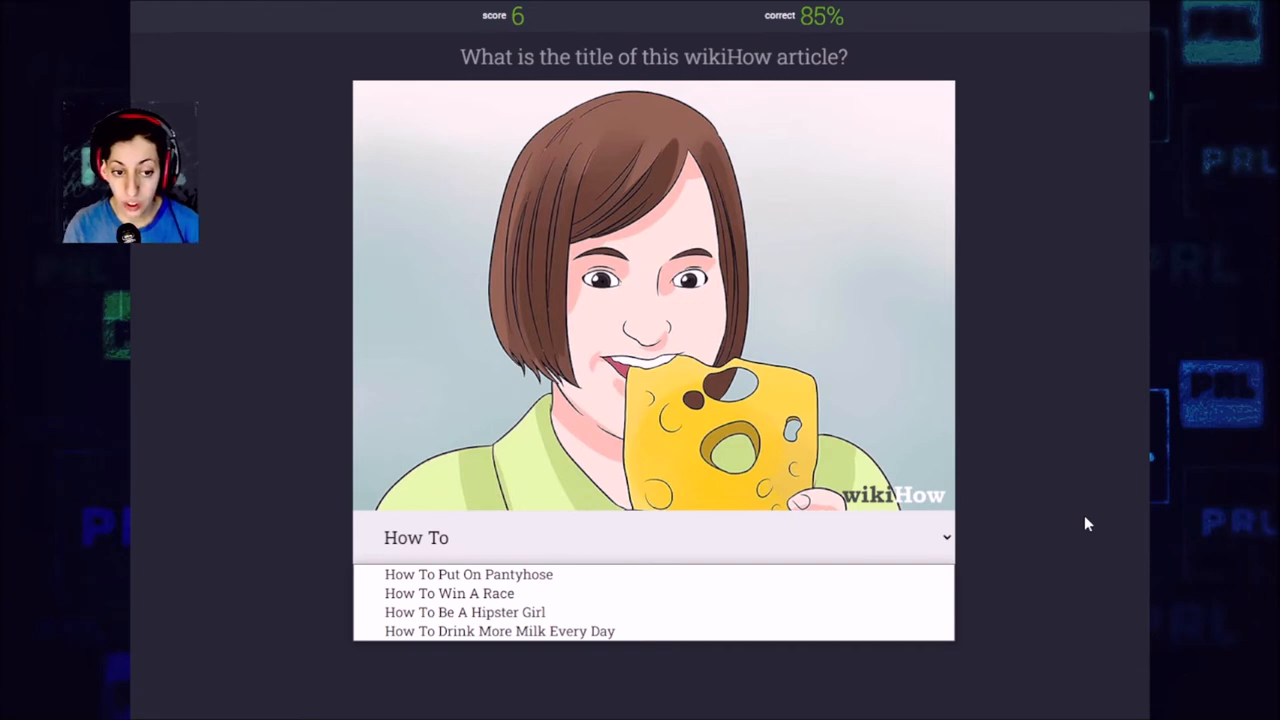
pyautogui.moveTo(616, 584)
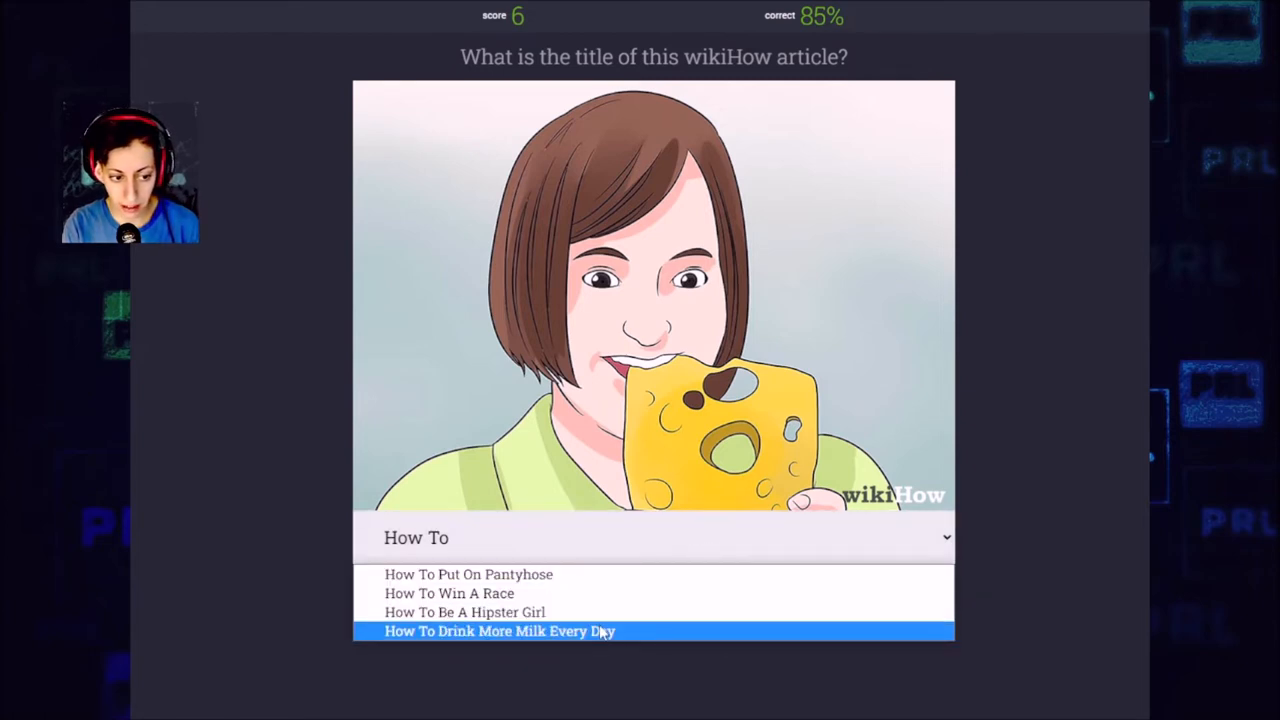
# Answer 'How To Drink More Milk Every Day', correct for score 7 at 87%
pyautogui.click(500, 632)
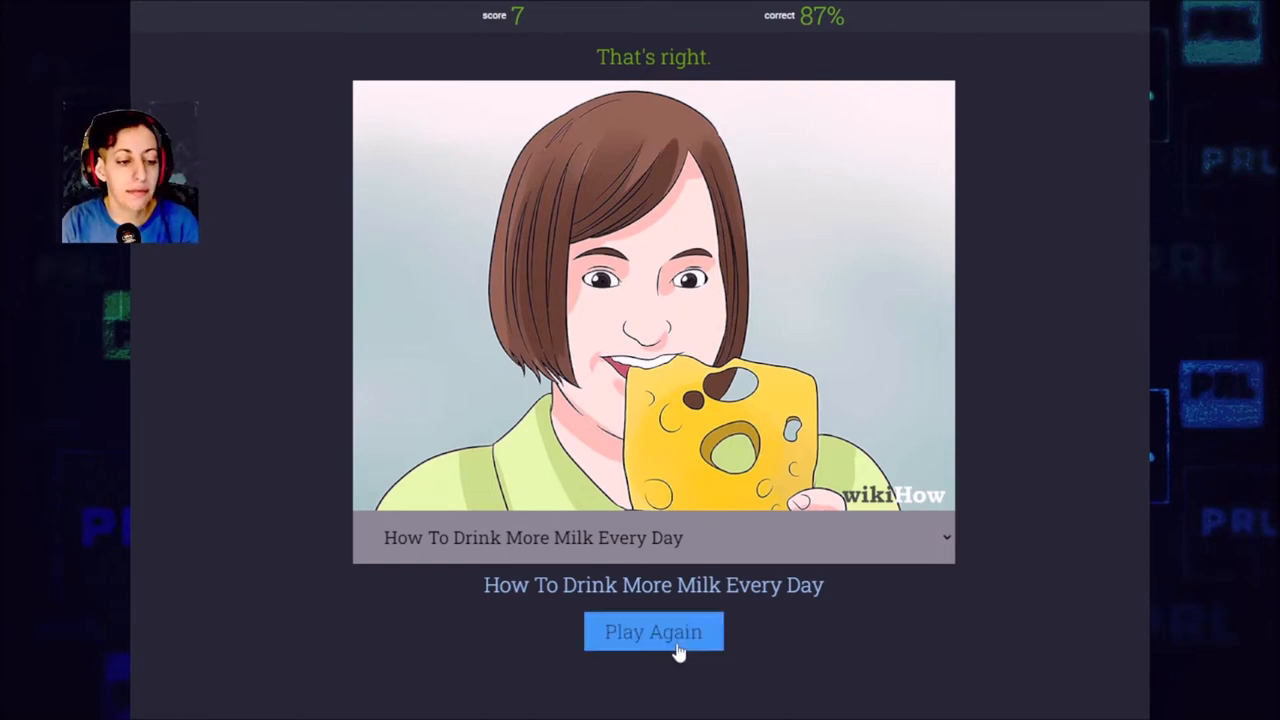
# Start a new round and reveal the titles for the smiling-woman illustration
pyautogui.click(652, 632)
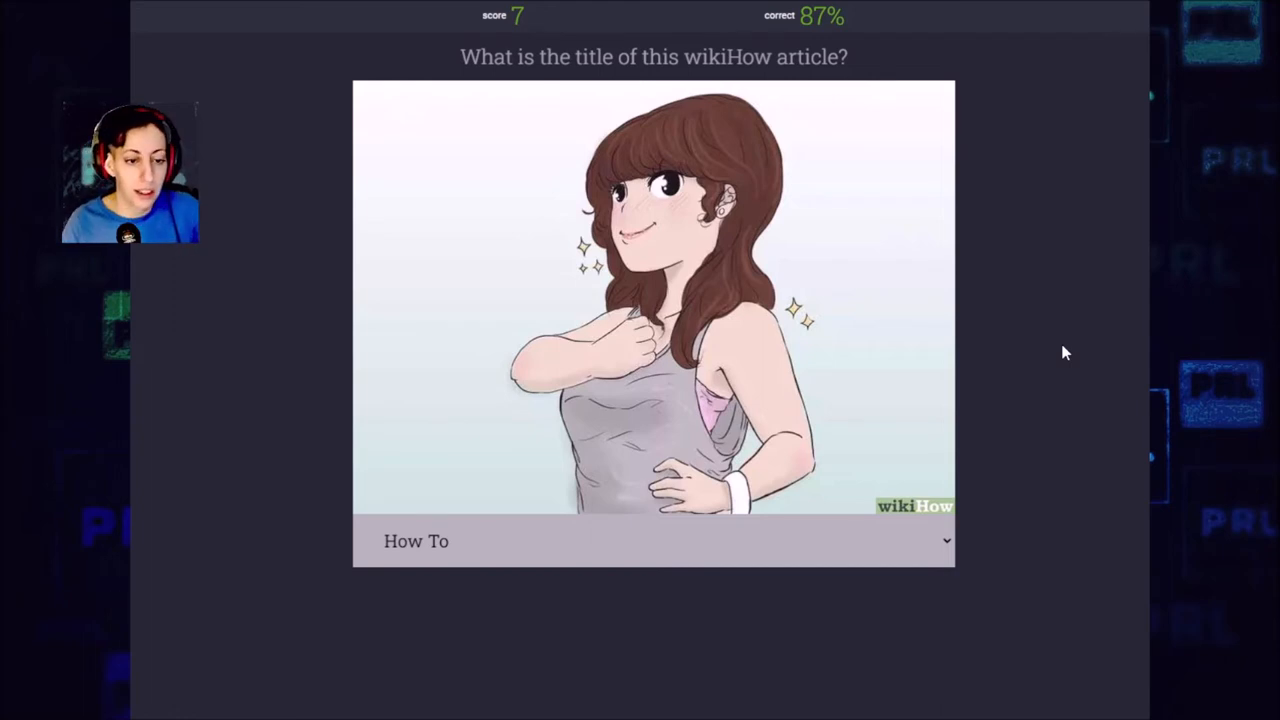
pyautogui.click(650, 540)
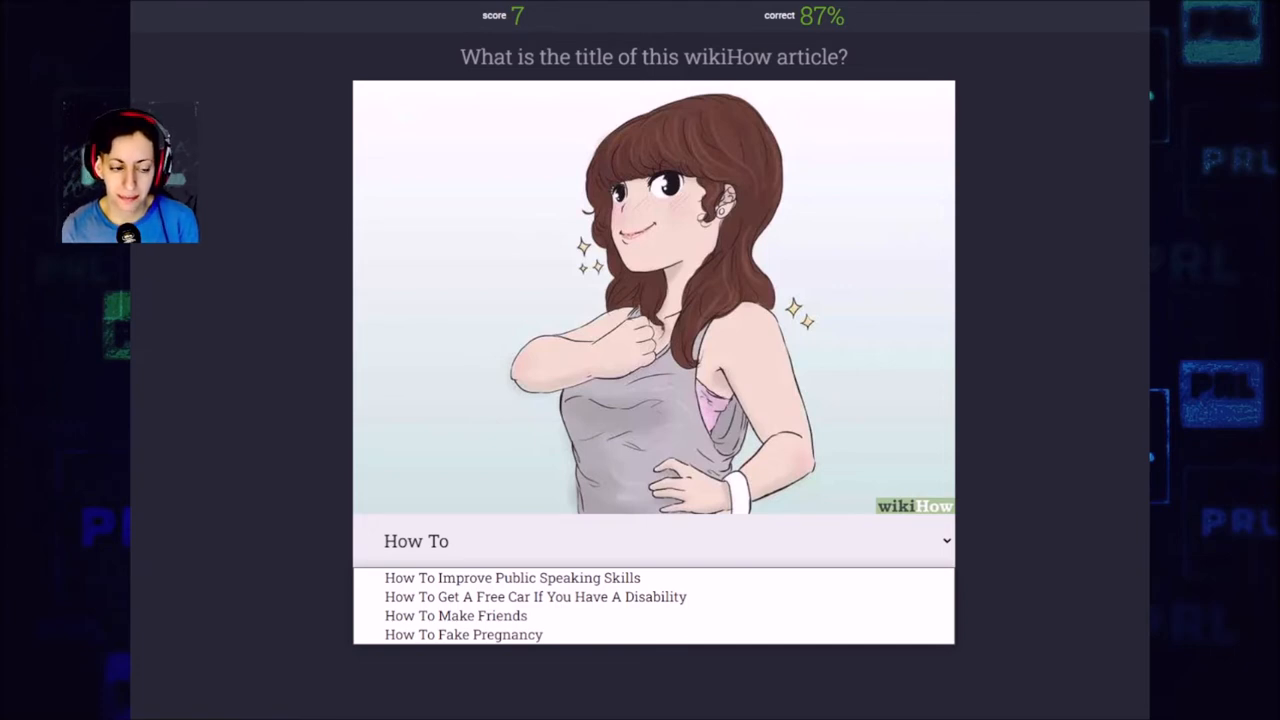
# Answer 'How To Get A Free Car If You Have A Disability' (wrong; it was 'How To Make Friends') and start the next round
pyautogui.click(536, 596)
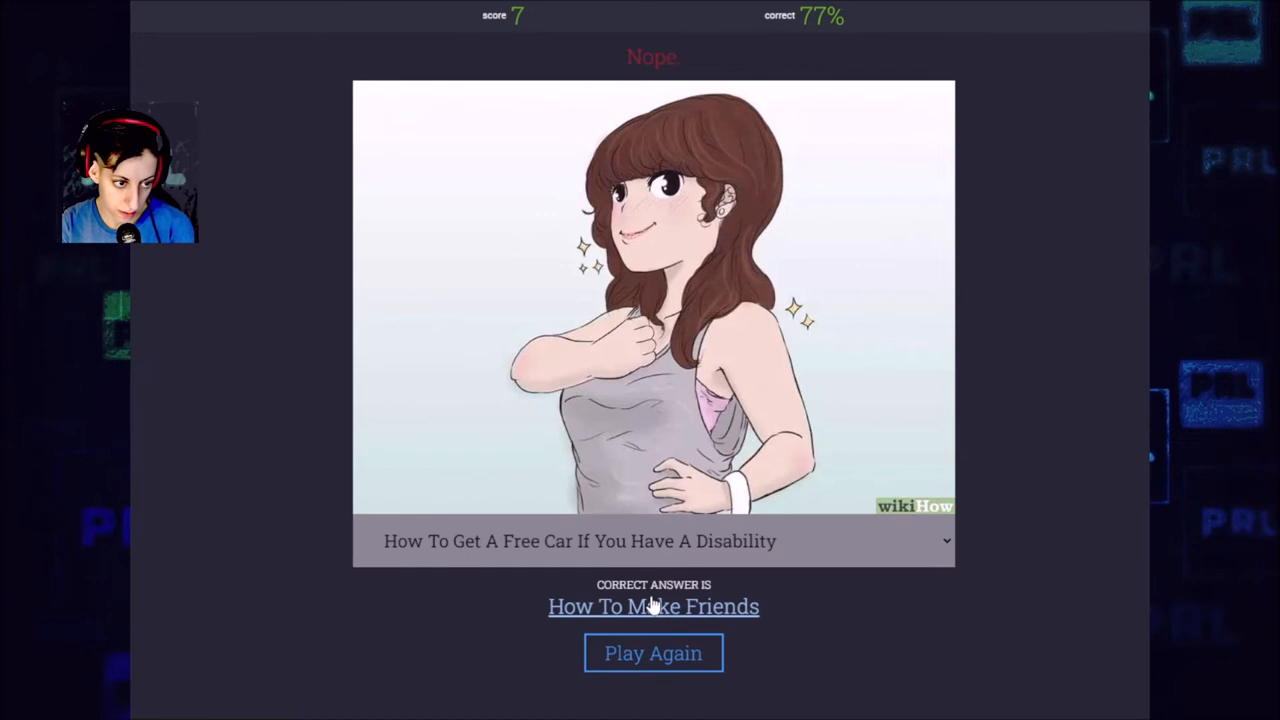
pyautogui.moveTo(936, 600)
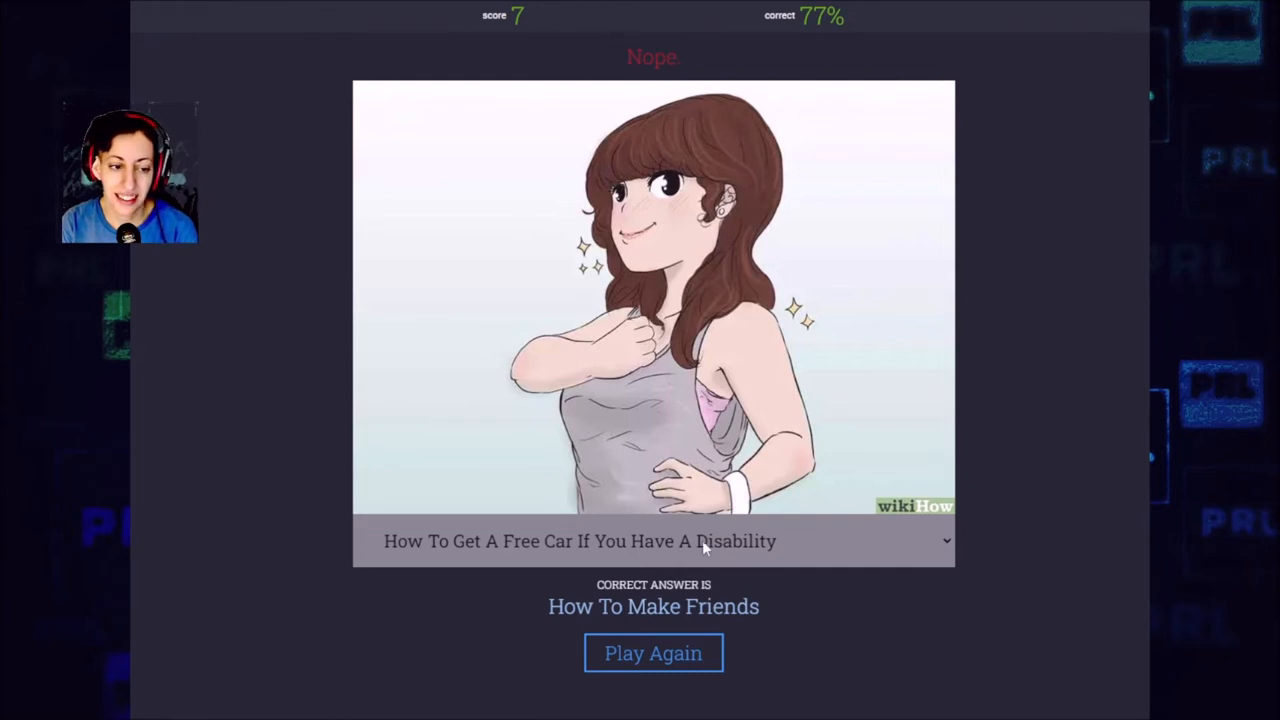
pyautogui.moveTo(696, 520)
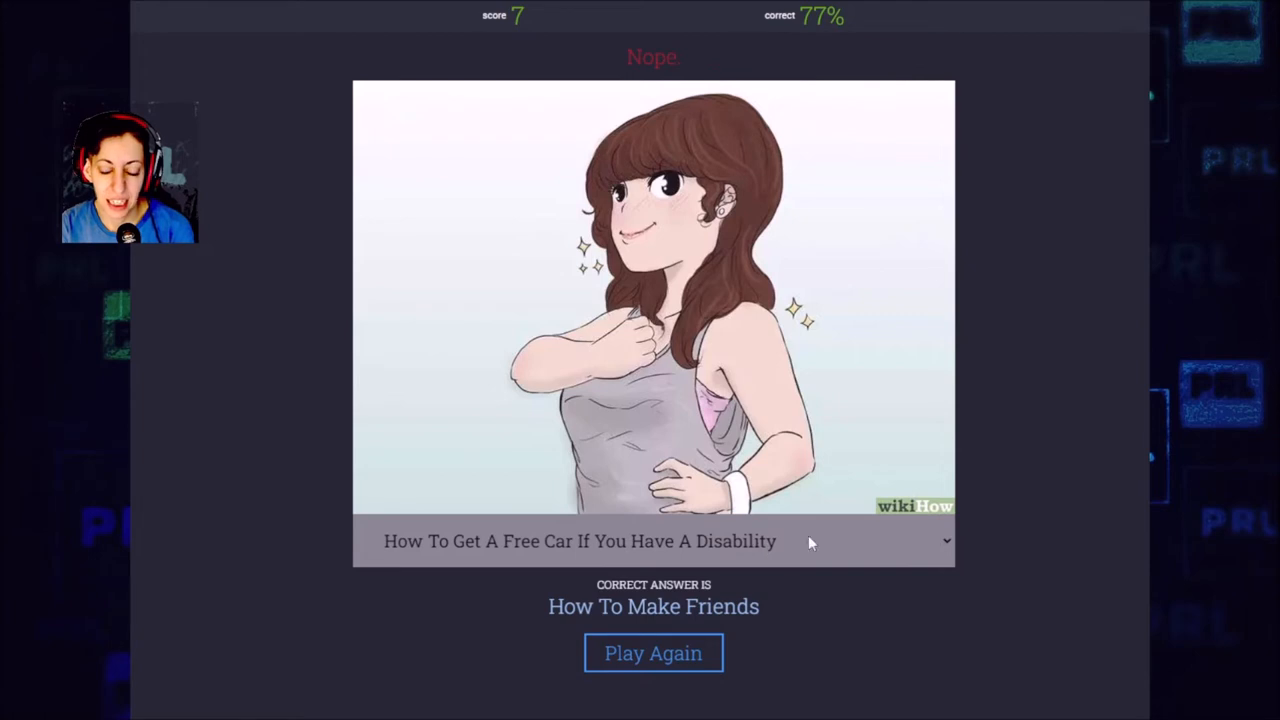
pyautogui.click(652, 652)
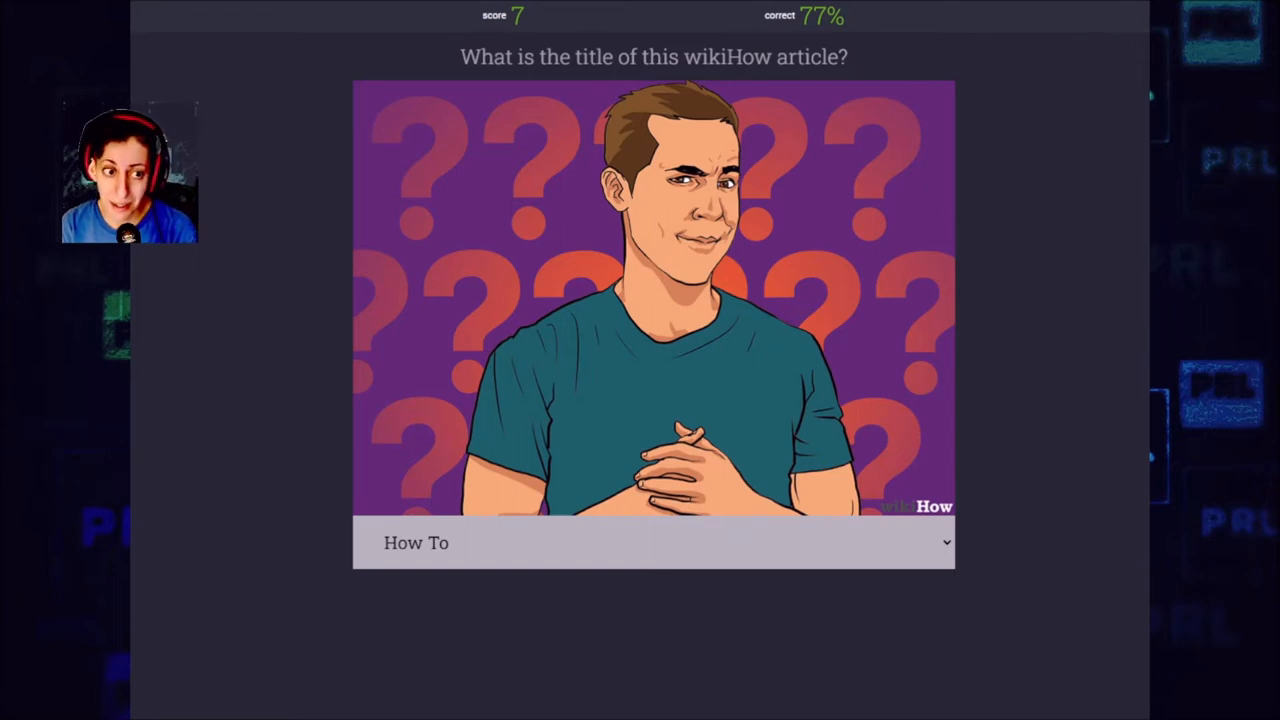
# Reveal the titles, answer 'How To Be Cunning' correctly for score 8, and start the next round
pyautogui.click(652, 542)
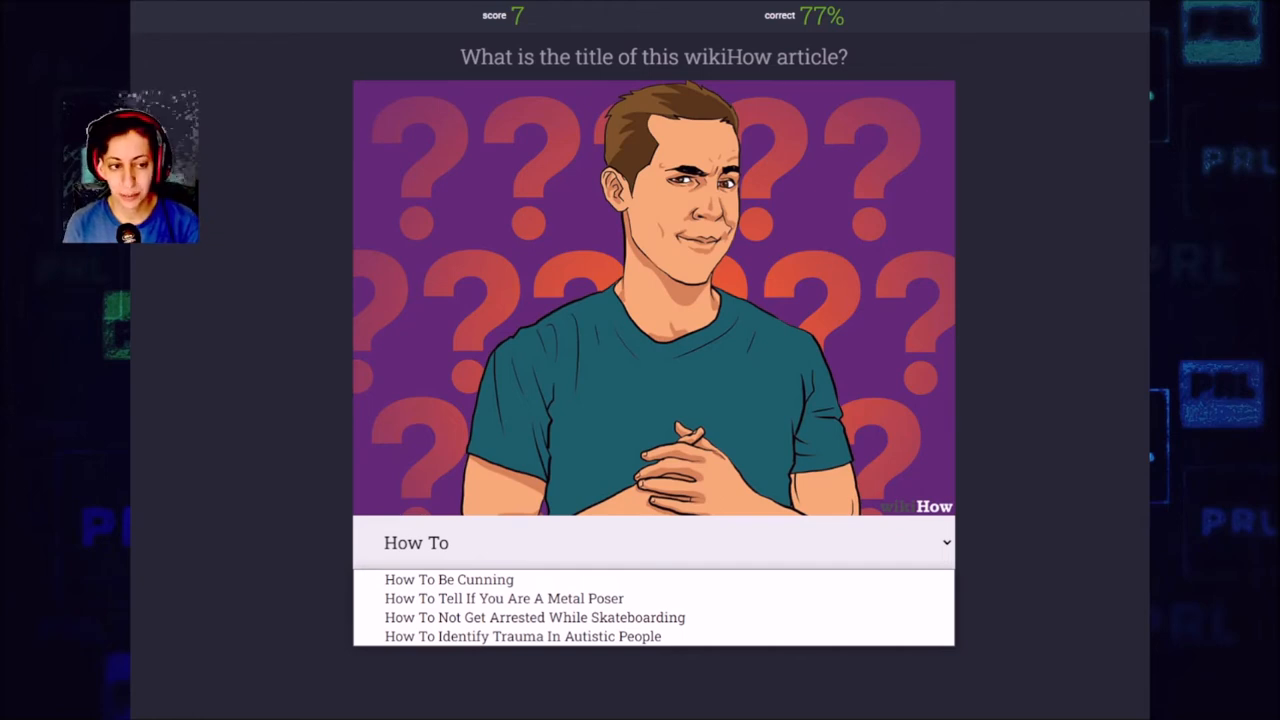
pyautogui.moveTo(1120, 408)
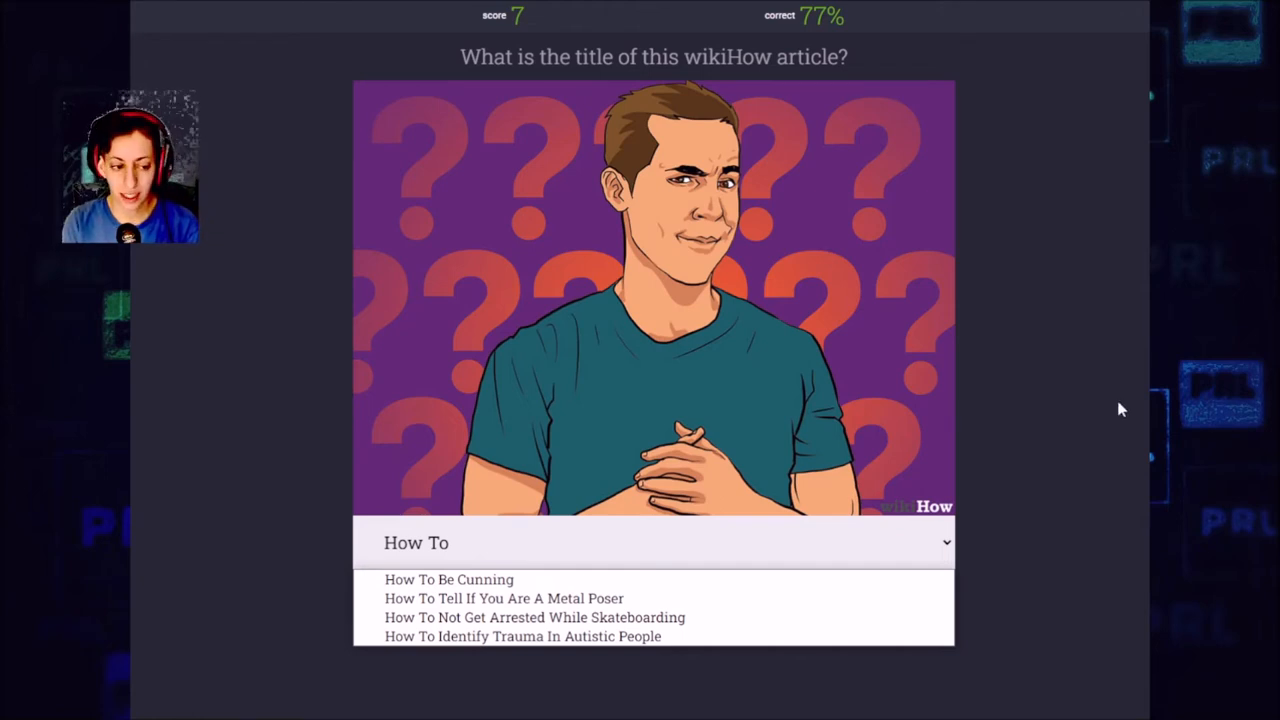
pyautogui.moveTo(490, 572)
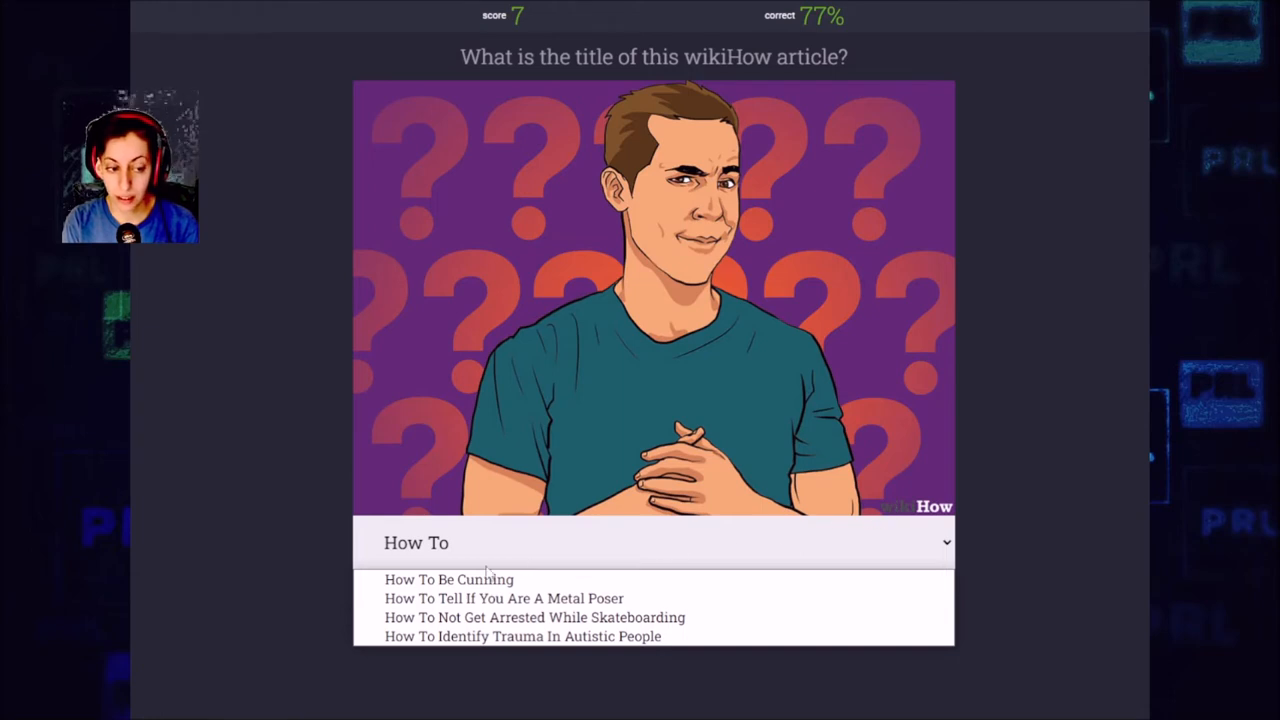
pyautogui.click(448, 580)
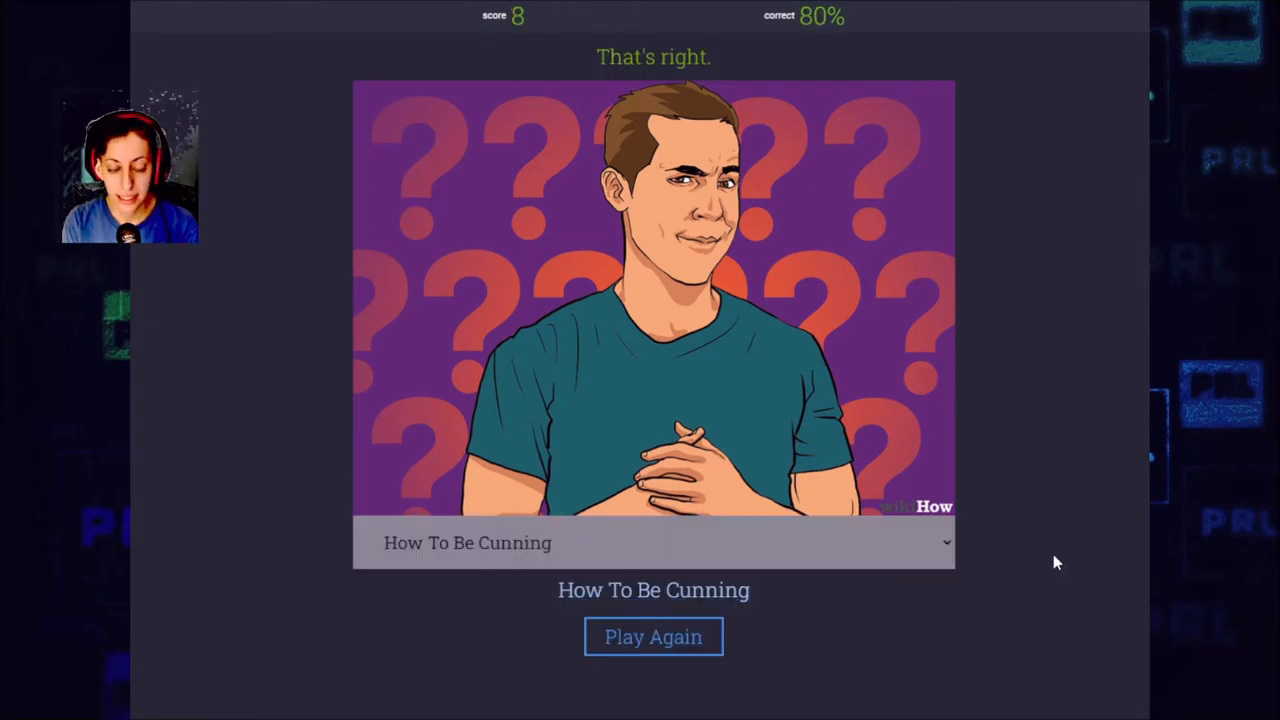
pyautogui.click(652, 636)
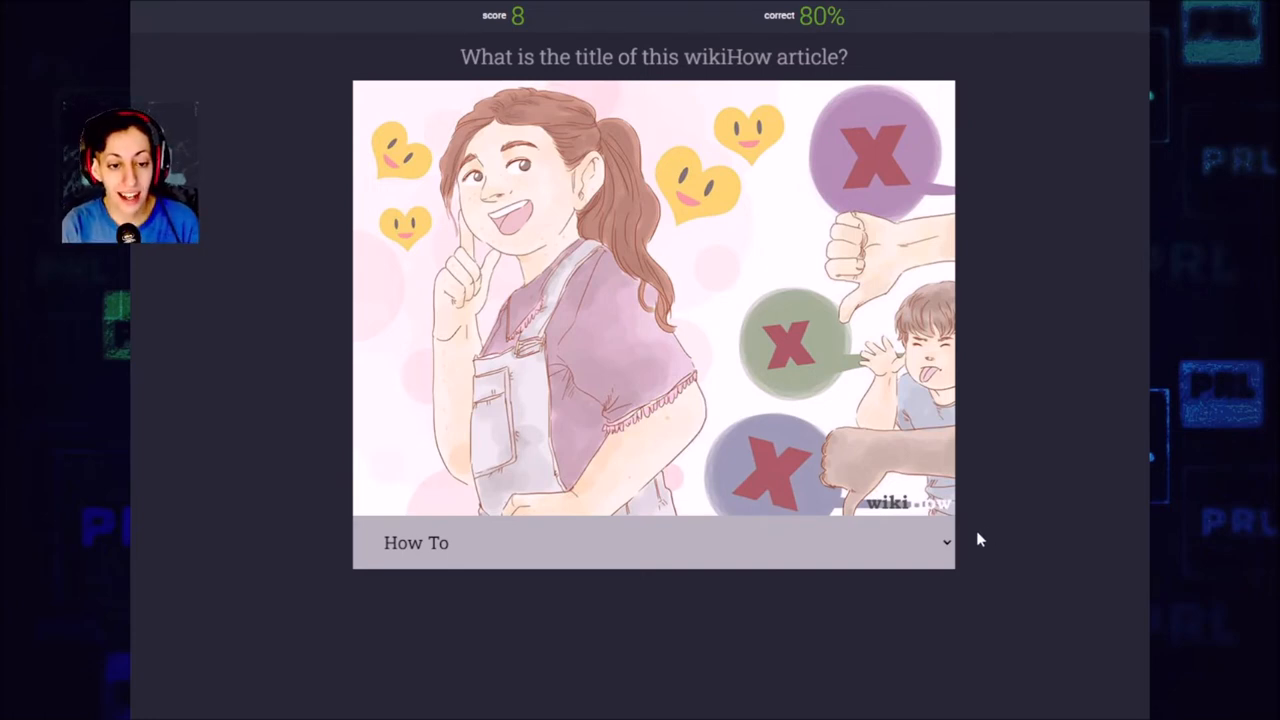
# Reveal the titles and answer 'How To Show Respect', marked wrong; the answer was 'How To Be a Lesbian'
pyautogui.click(650, 542)
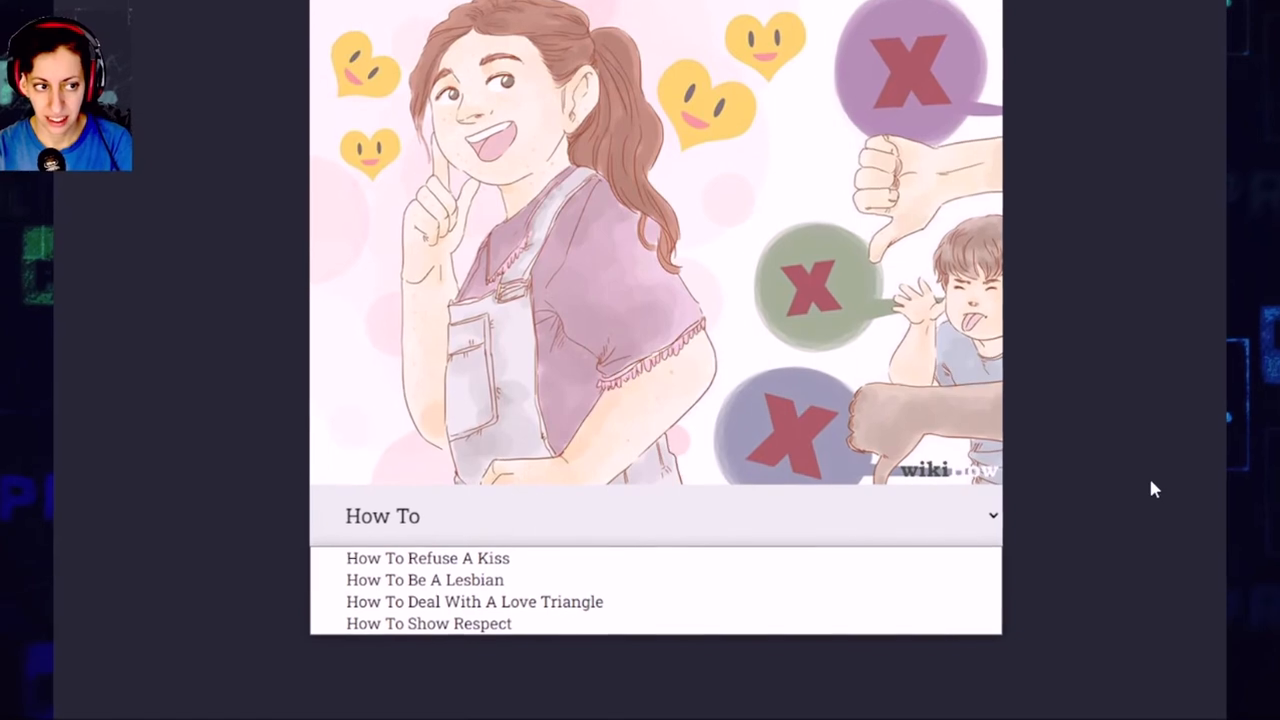
pyautogui.click(428, 624)
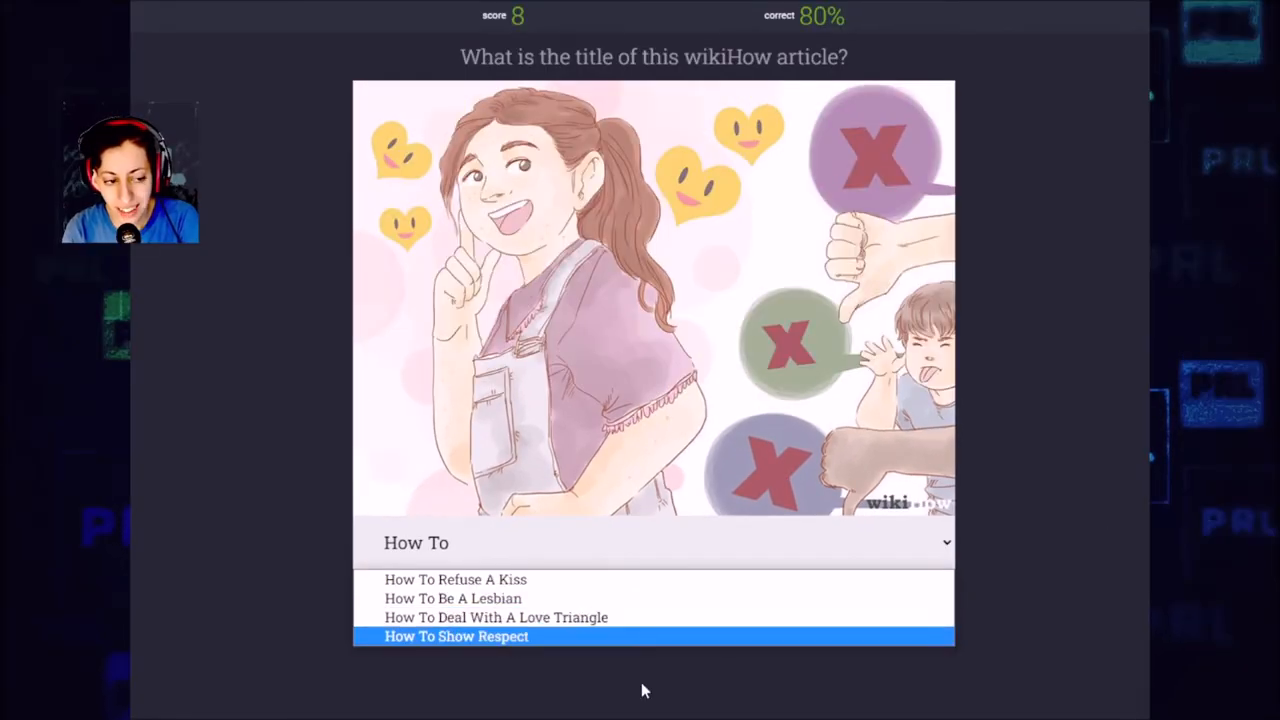
pyautogui.moveTo(1120, 644)
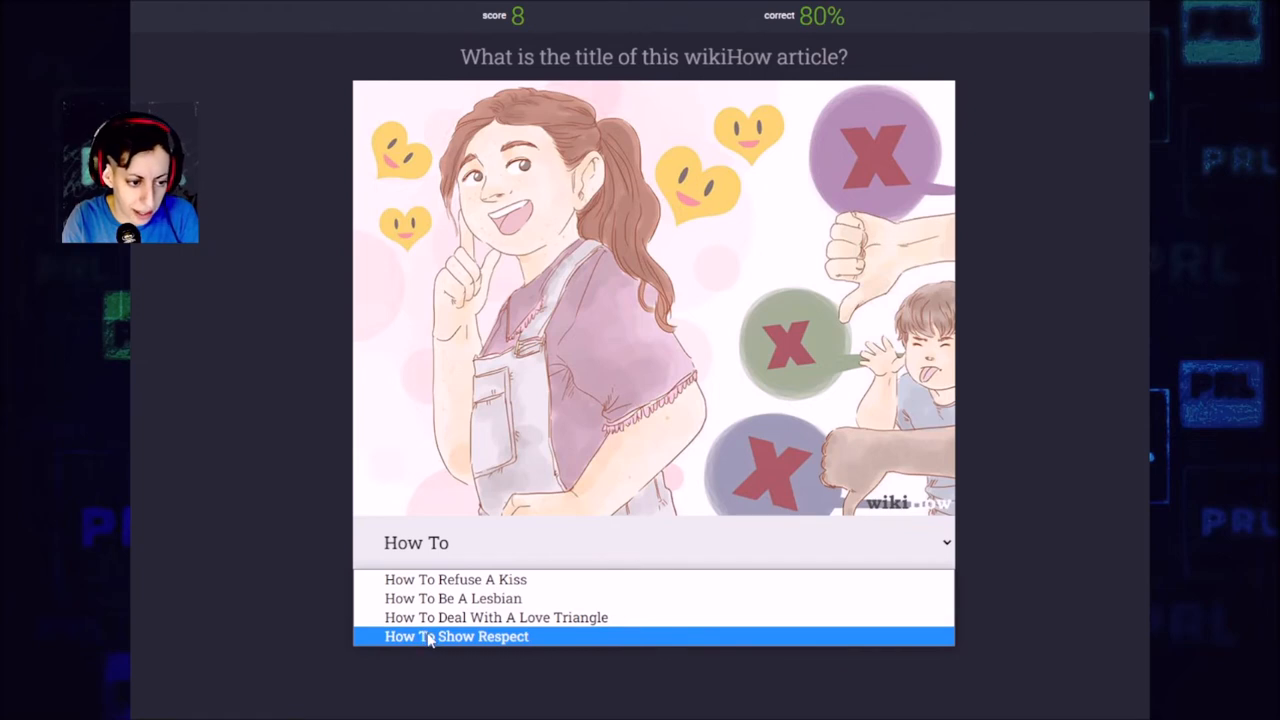
pyautogui.click(456, 636)
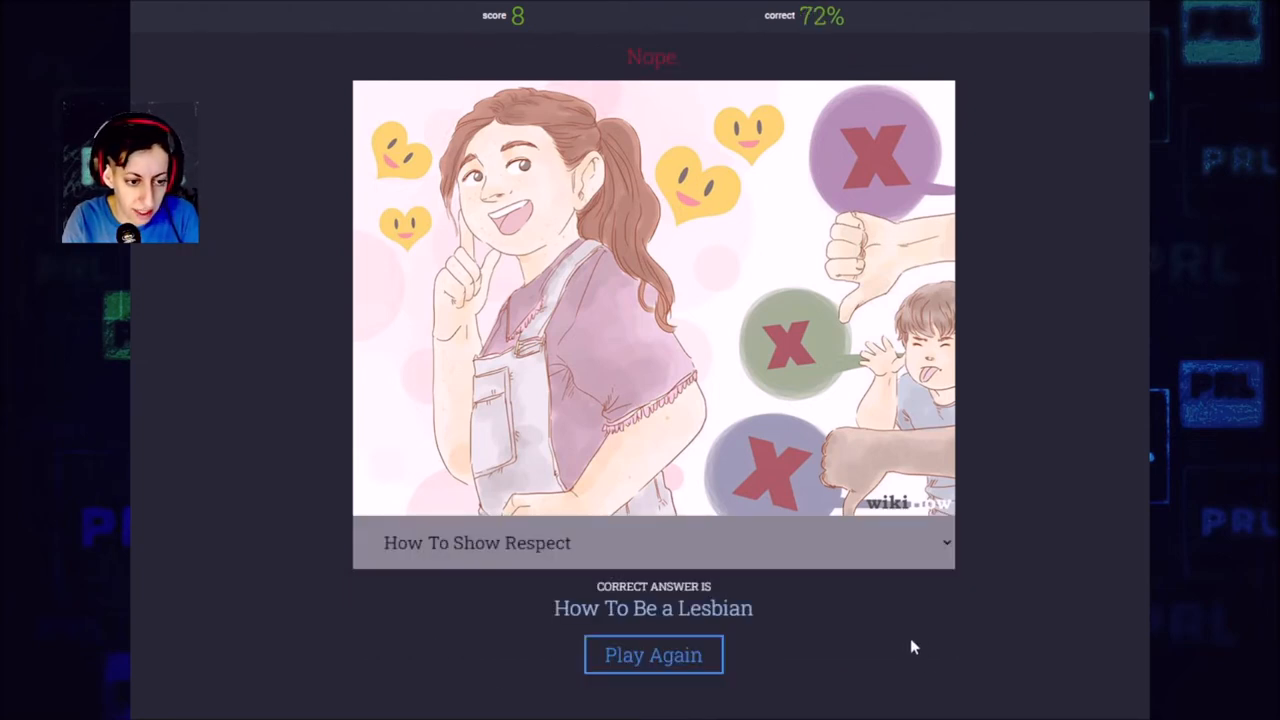
pyautogui.moveTo(652, 650)
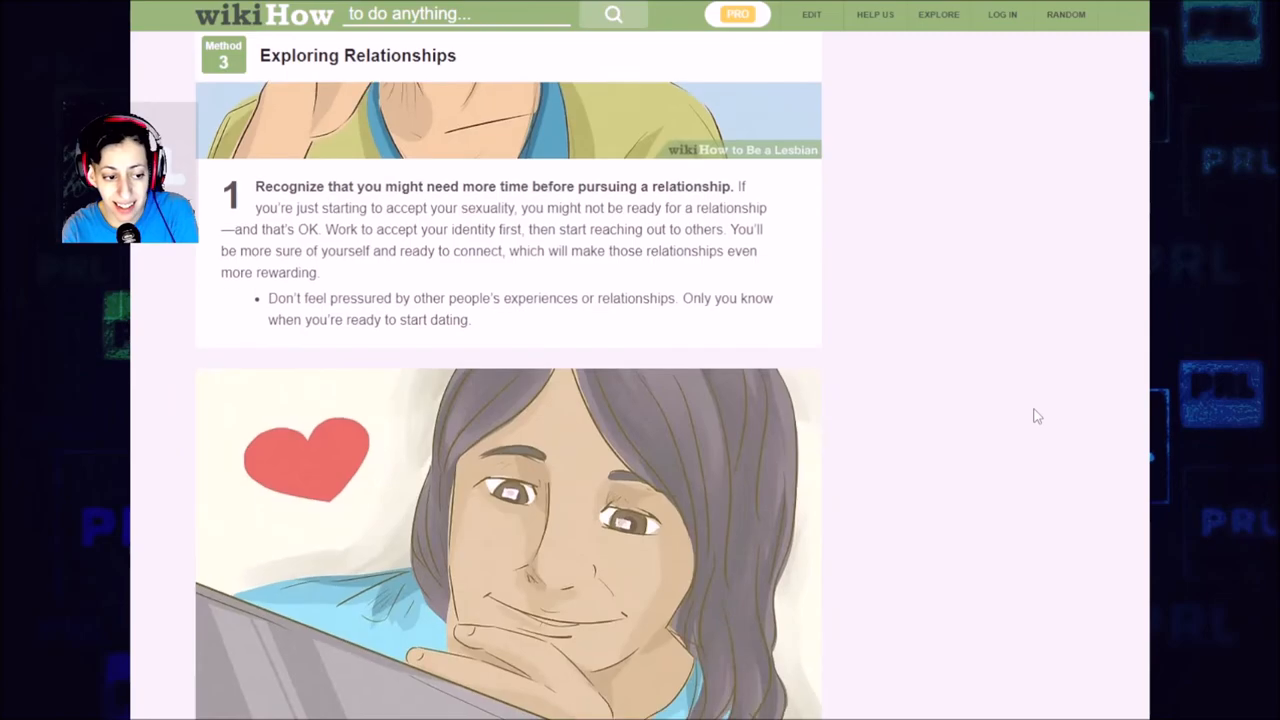
# Scroll through the methods of the 'How to Be a Lesbian' wikiHow article
pyautogui.scroll(-3)
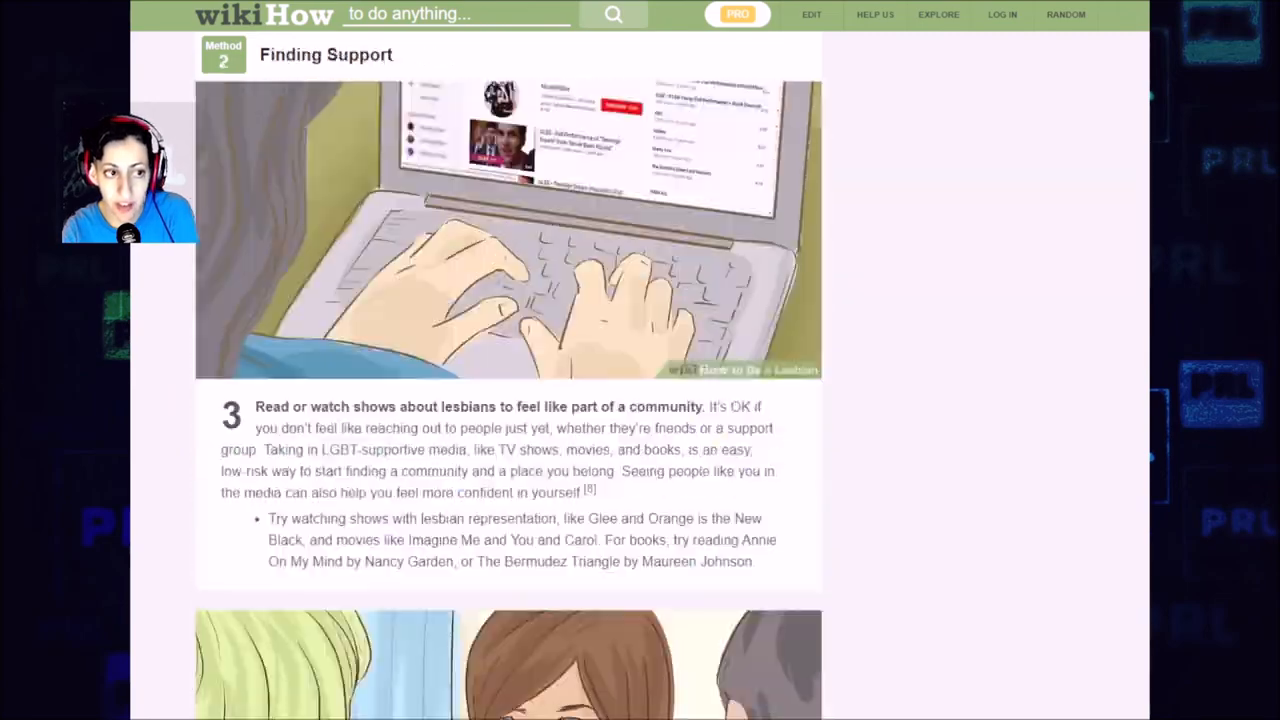
pyautogui.scroll(3)
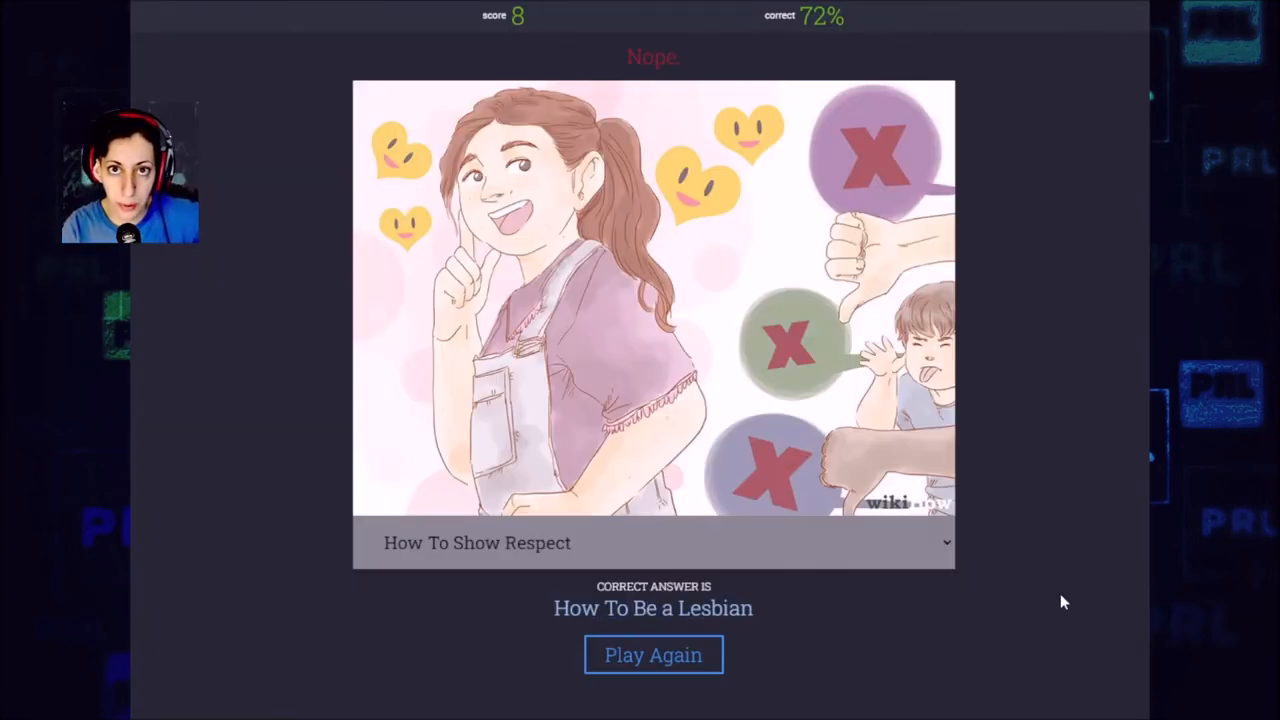
pyautogui.moveTo(414, 420)
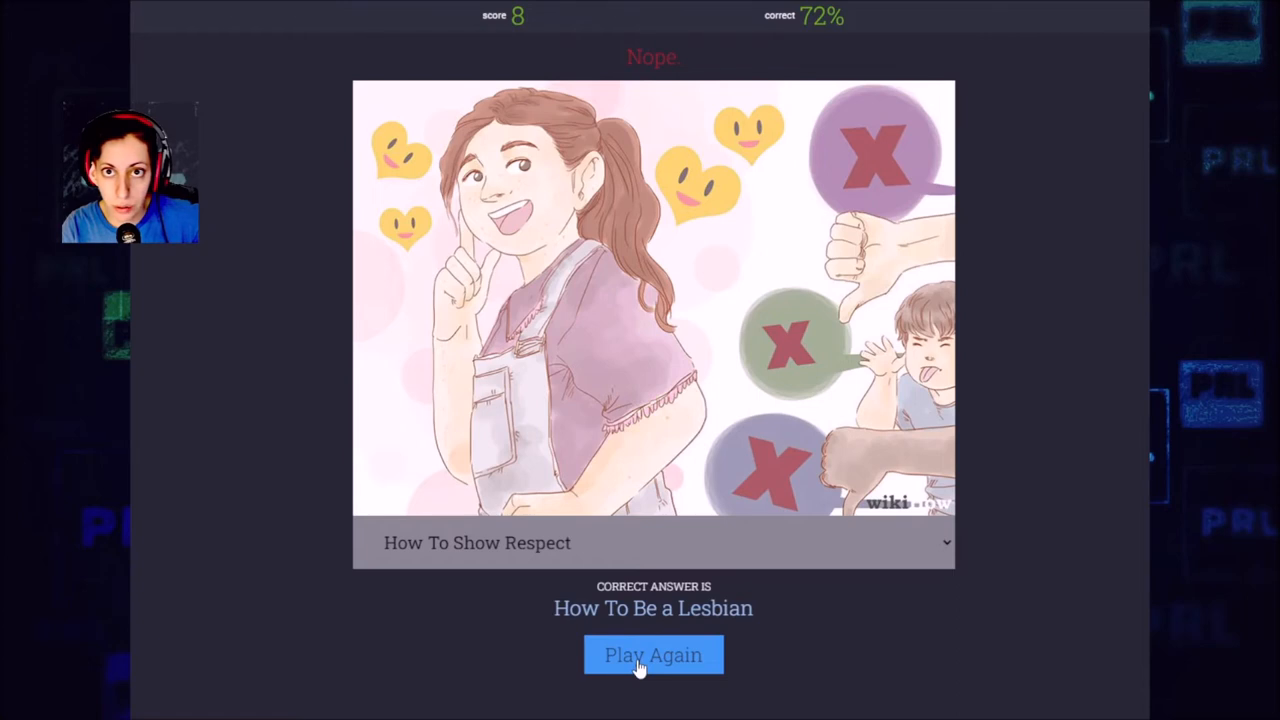
# Start a new round with Play Again, getting the girl-in-glasses illustration
pyautogui.click(652, 656)
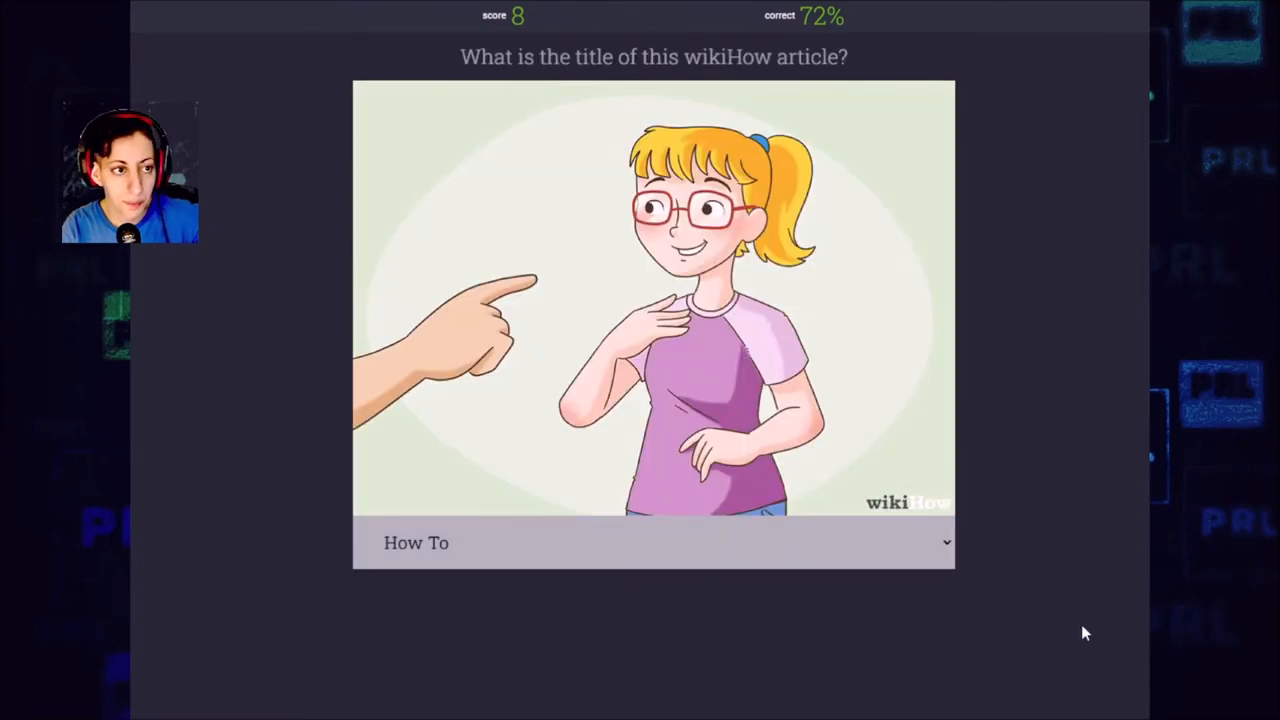
pyautogui.moveTo(1134, 298)
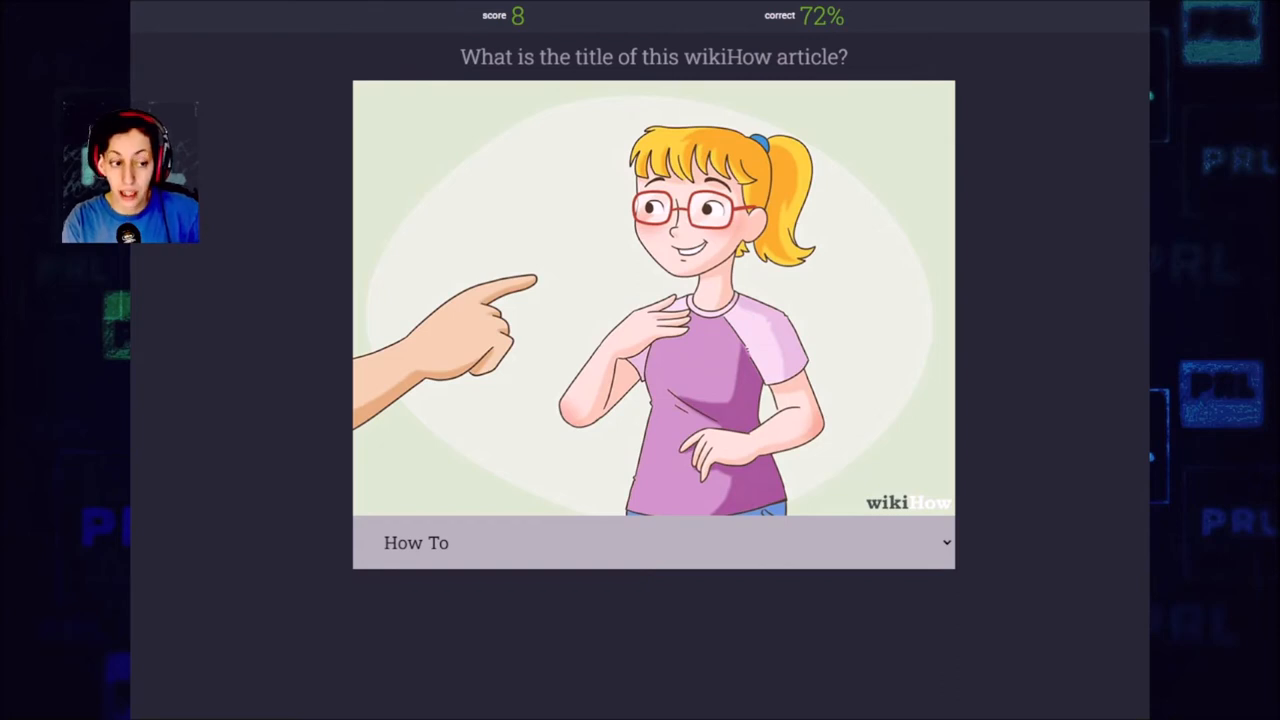
pyautogui.moveTo(956, 550)
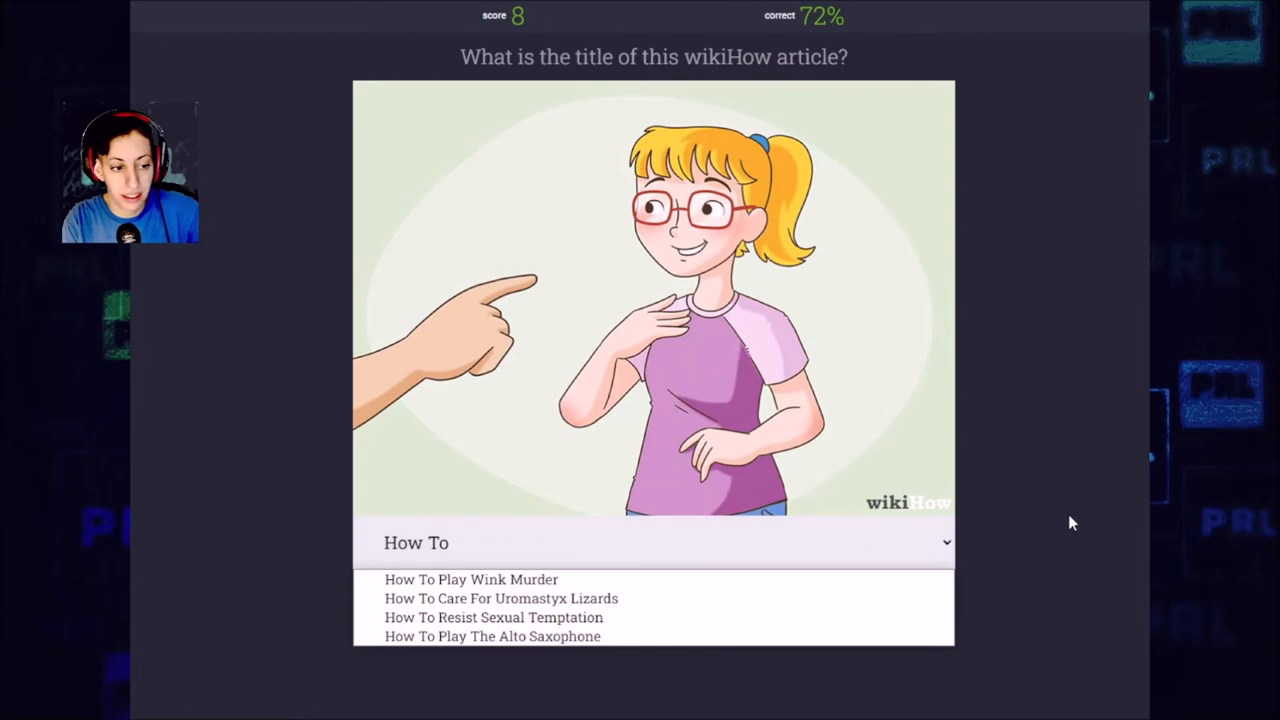
pyautogui.moveTo(1144, 436)
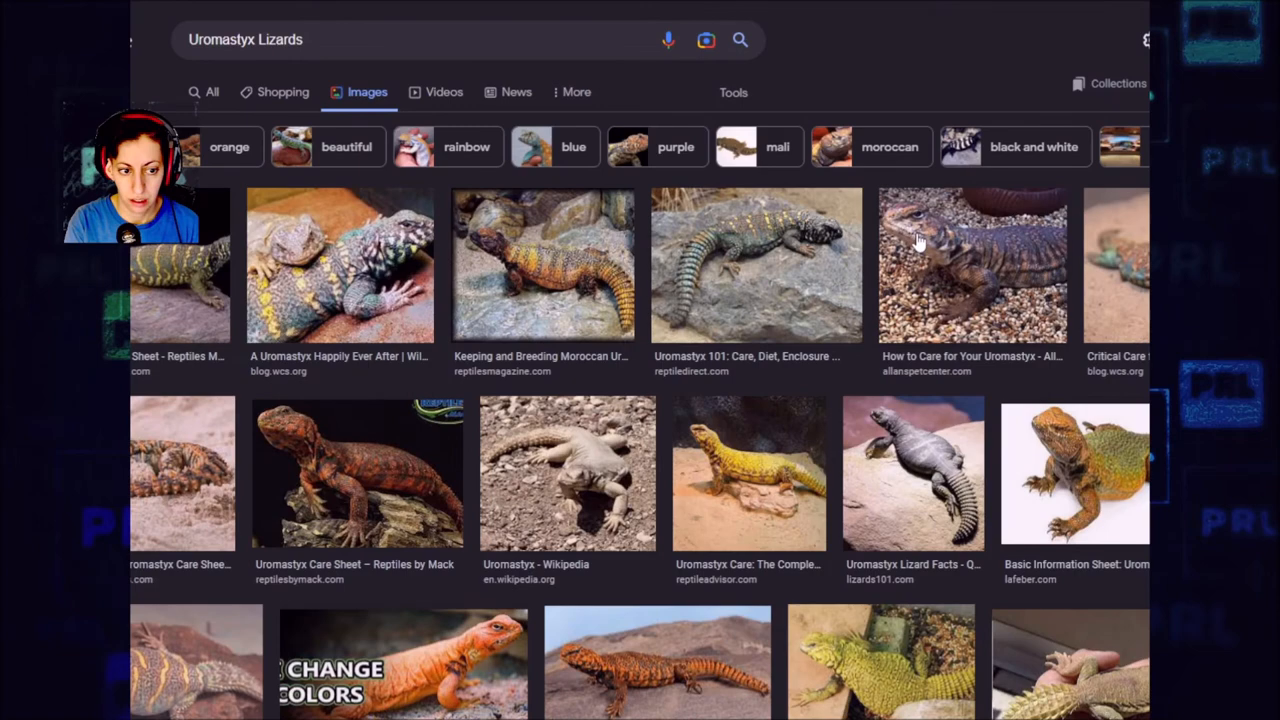
pyautogui.moveTo(904, 250)
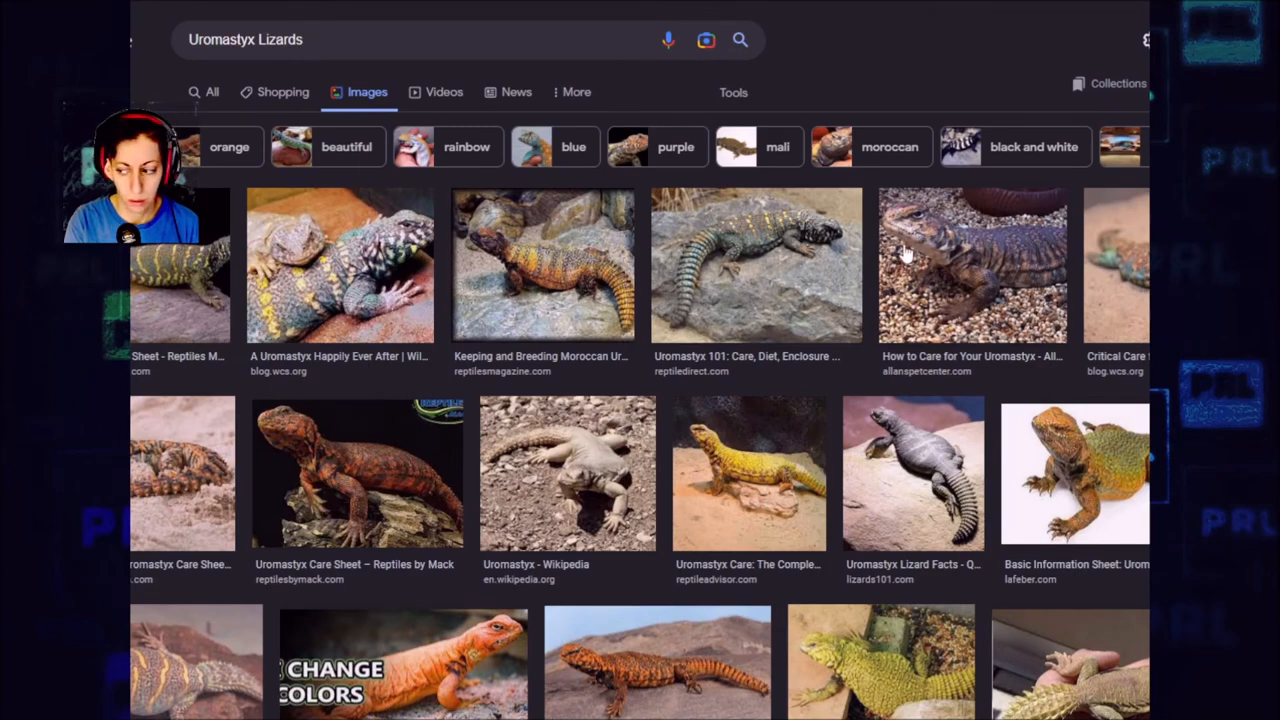
# Scroll down the Google Images results for 'Uromastyx Lizards'
pyautogui.scroll(-3)
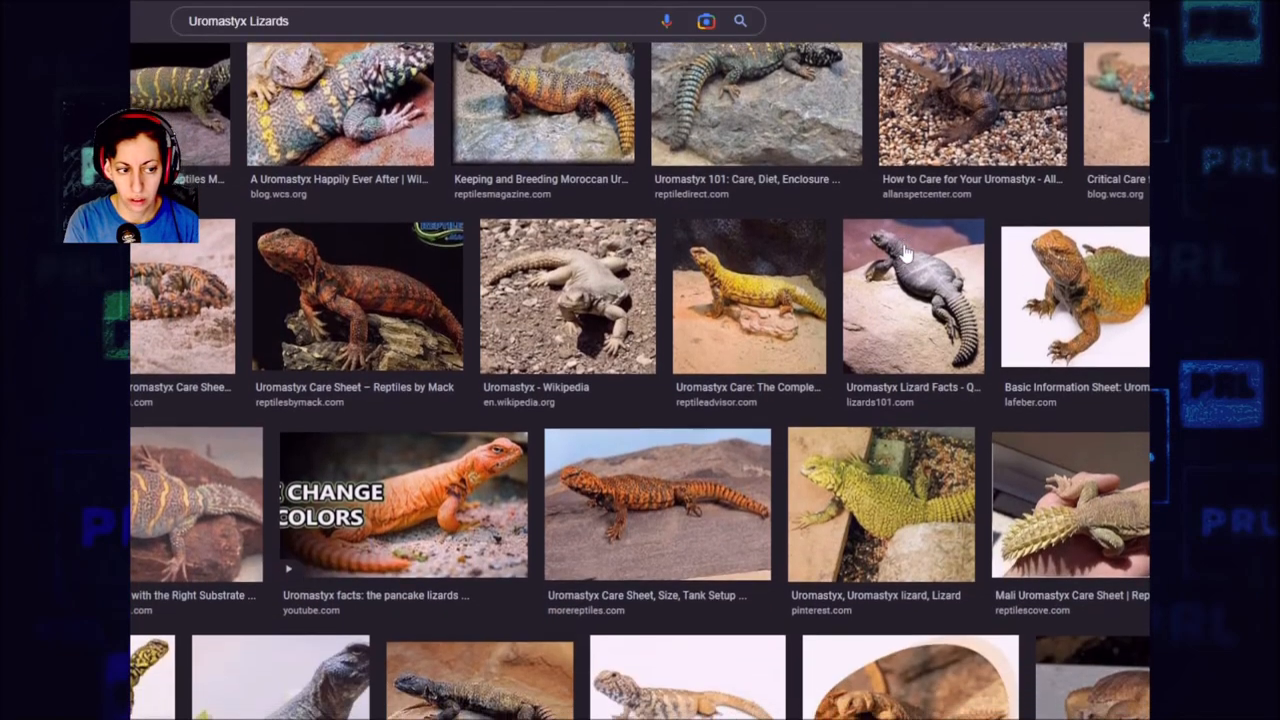
pyautogui.scroll(-3)
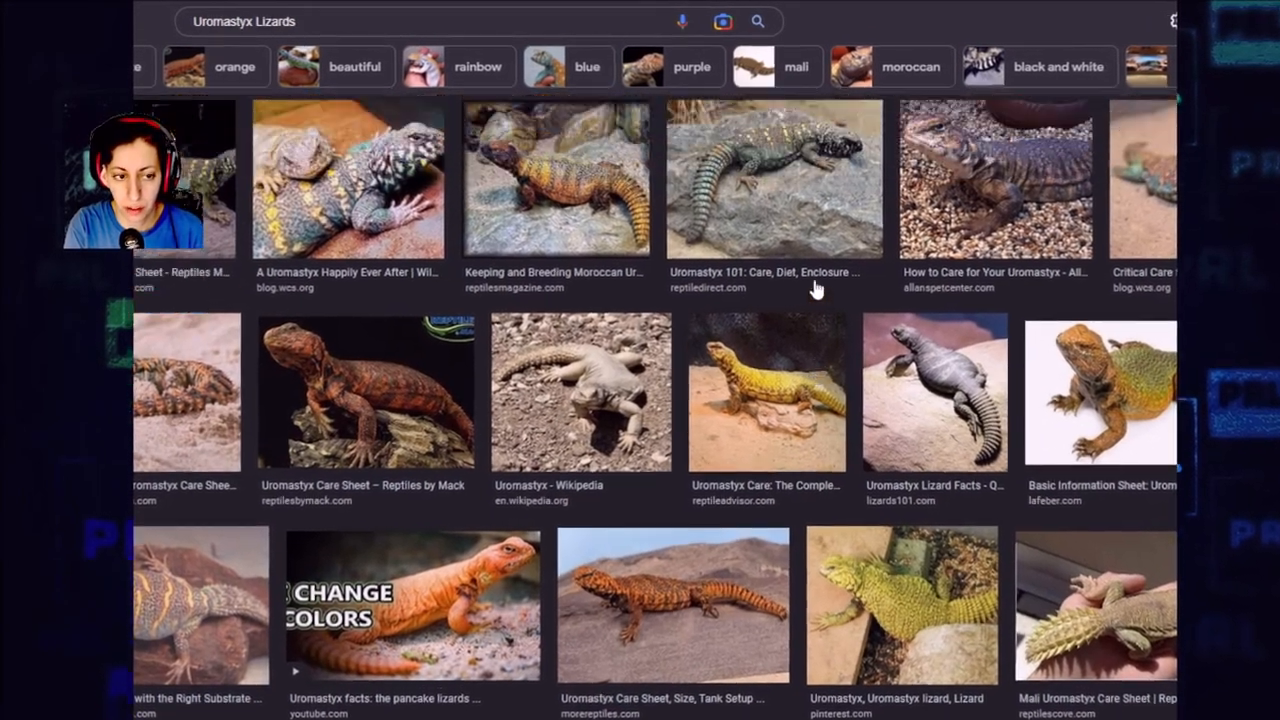
pyautogui.scroll(-3)
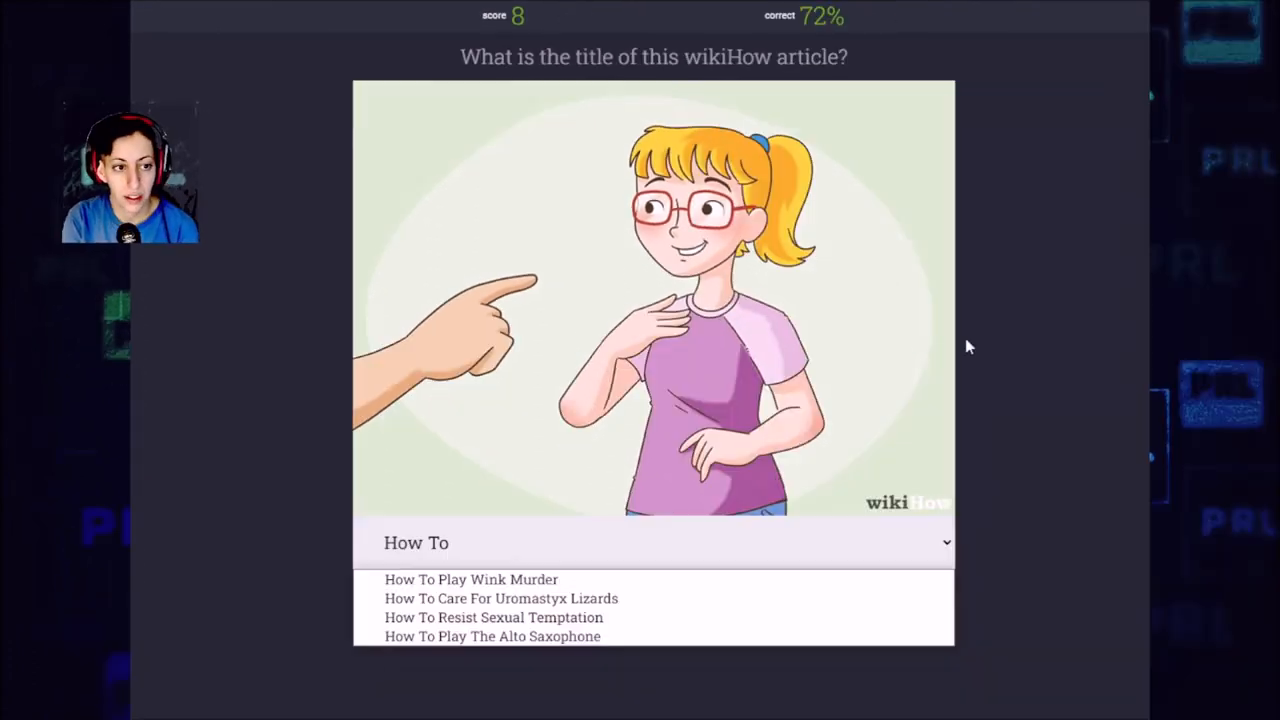
# Guess 'How To Play Wink Murder' correctly for score 9 at 75%, then begin the party round
pyautogui.click(472, 580)
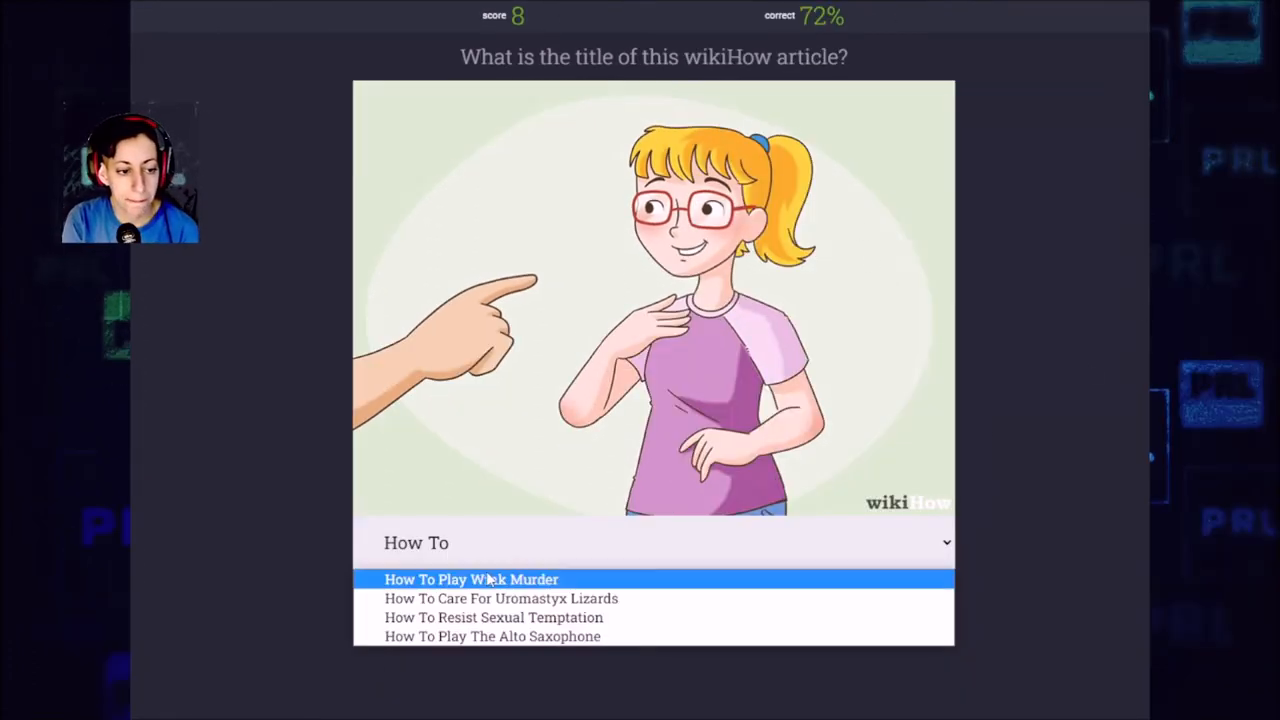
pyautogui.click(472, 580)
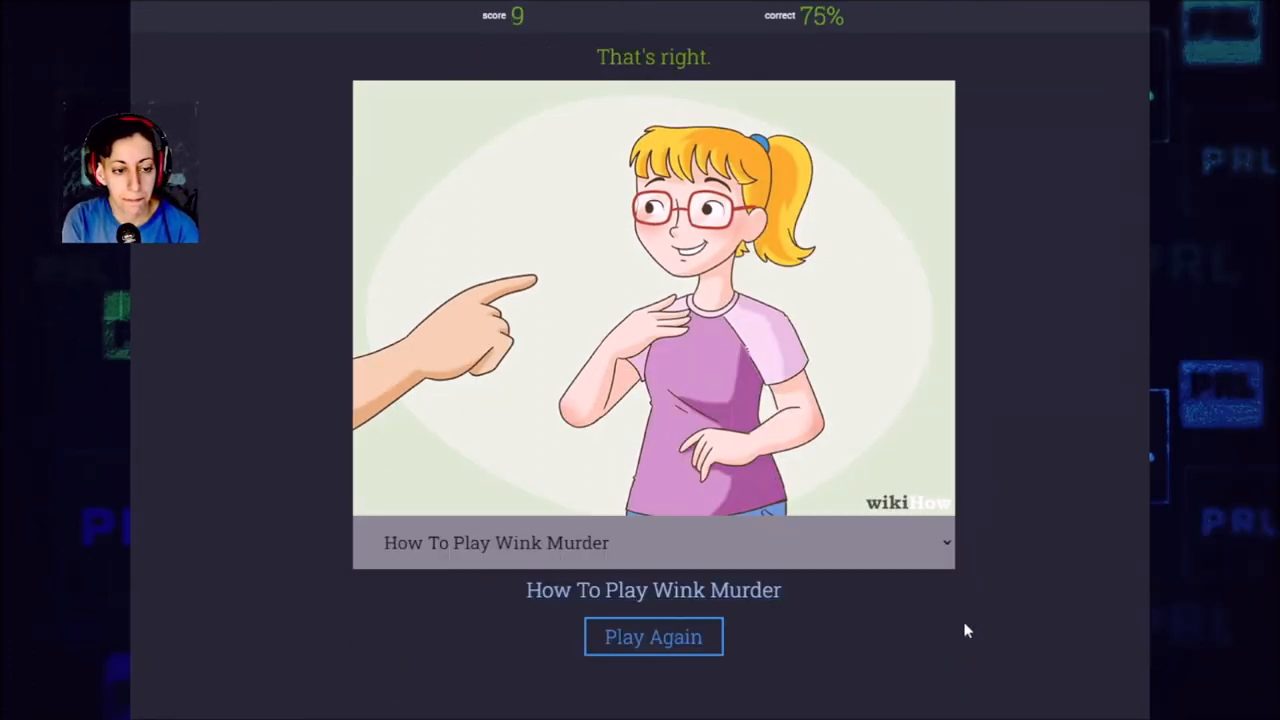
pyautogui.click(652, 636)
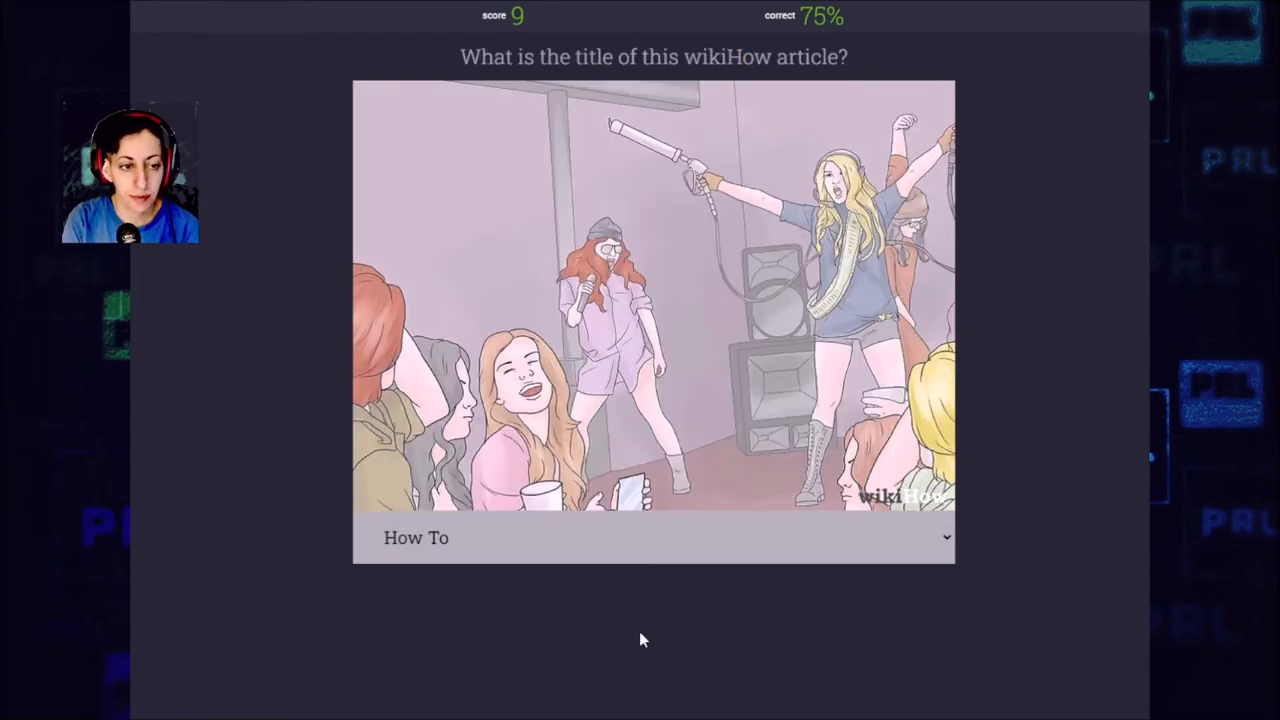
pyautogui.moveTo(1050, 500)
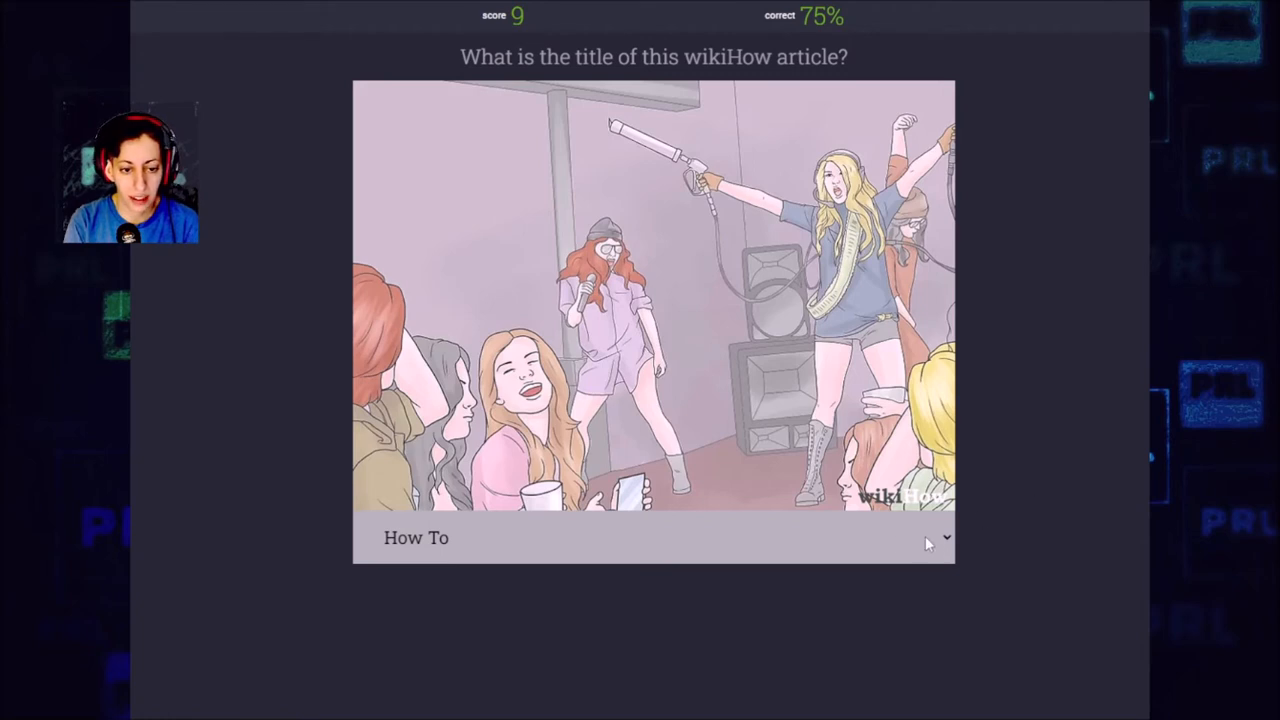
# Select 'How To Spot Signs Of LSD Use' from the title choices for the party illustration
pyautogui.click(654, 536)
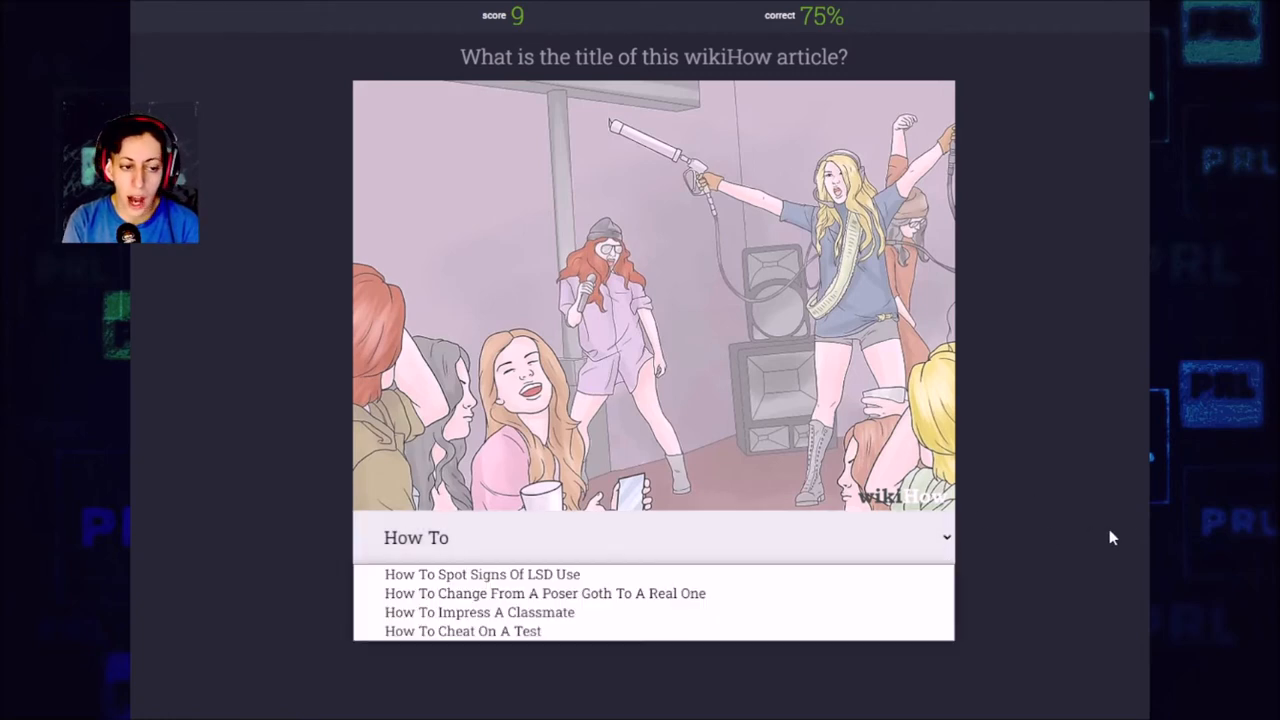
pyautogui.moveTo(1120, 532)
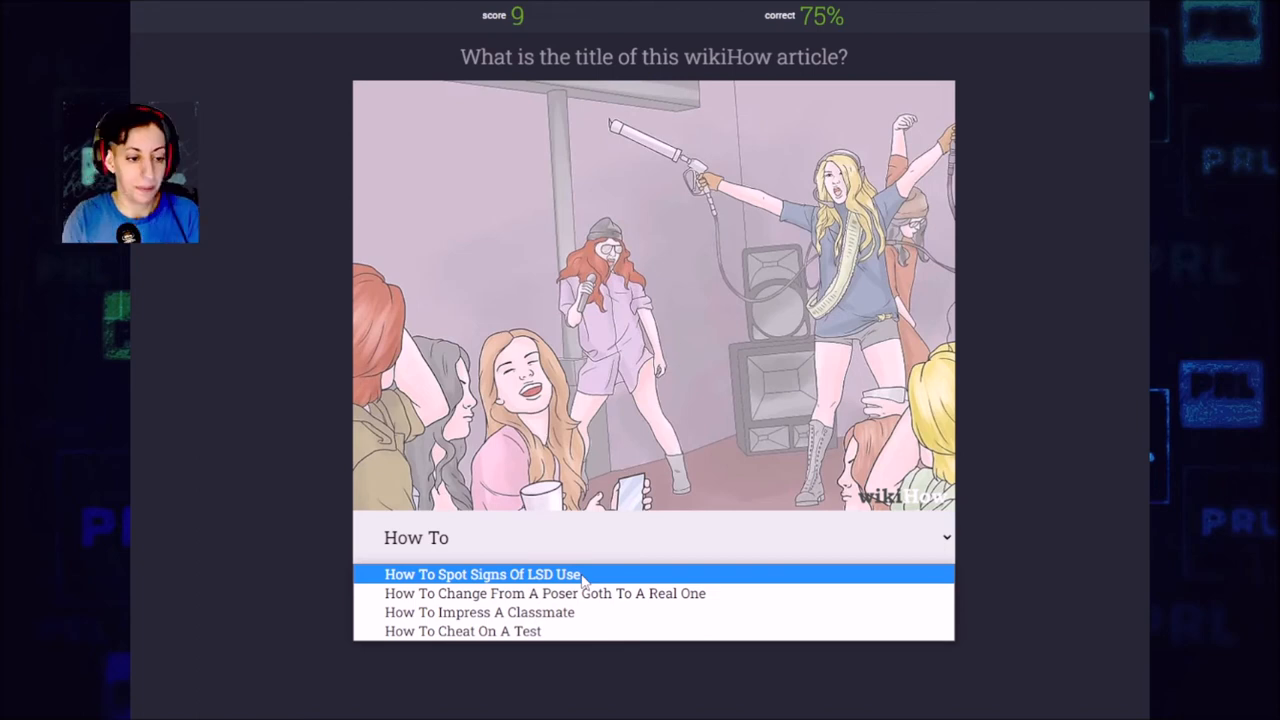
pyautogui.click(484, 574)
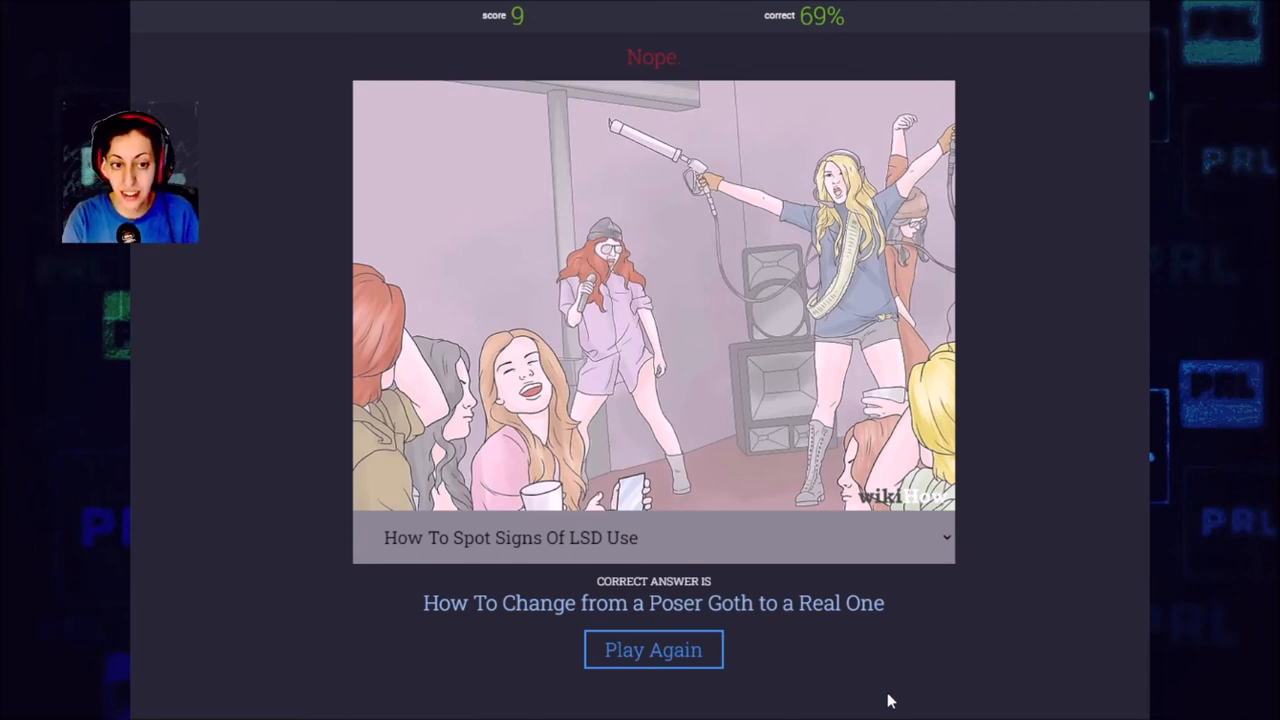
# Start the next round with Play Again, loading the woman-and-baby illustration
pyautogui.click(652, 648)
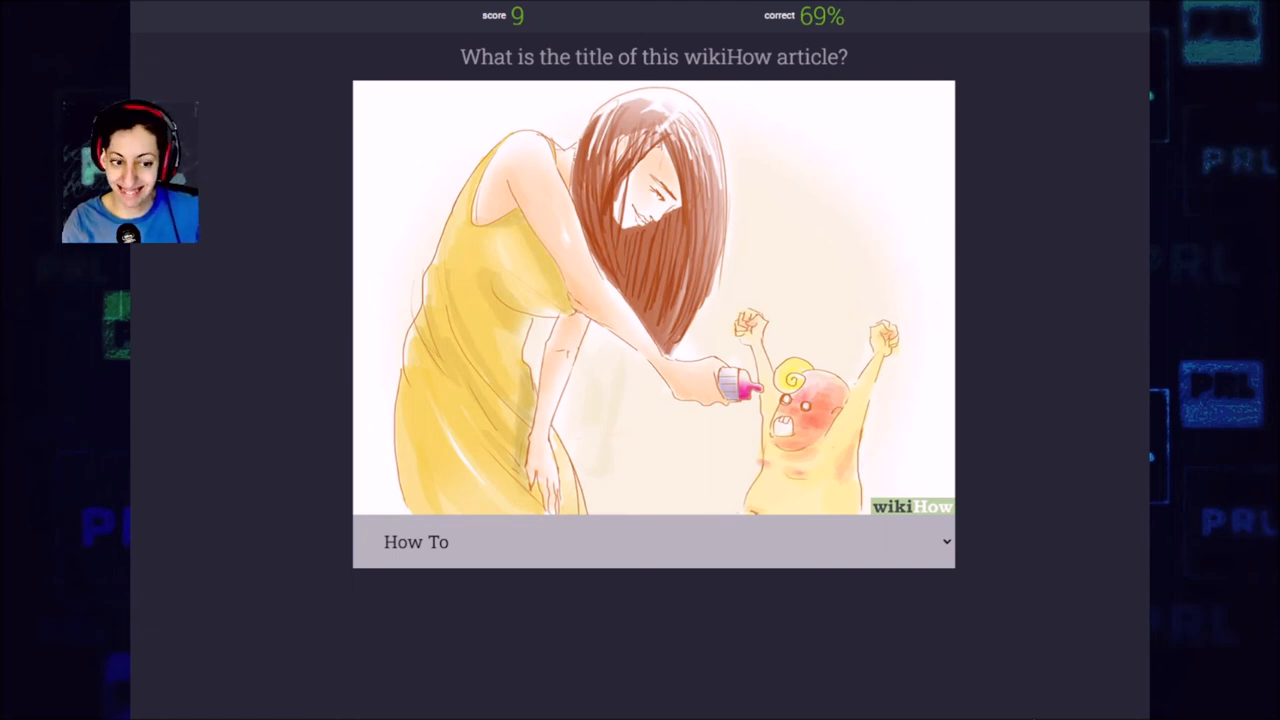
pyautogui.moveTo(1130, 520)
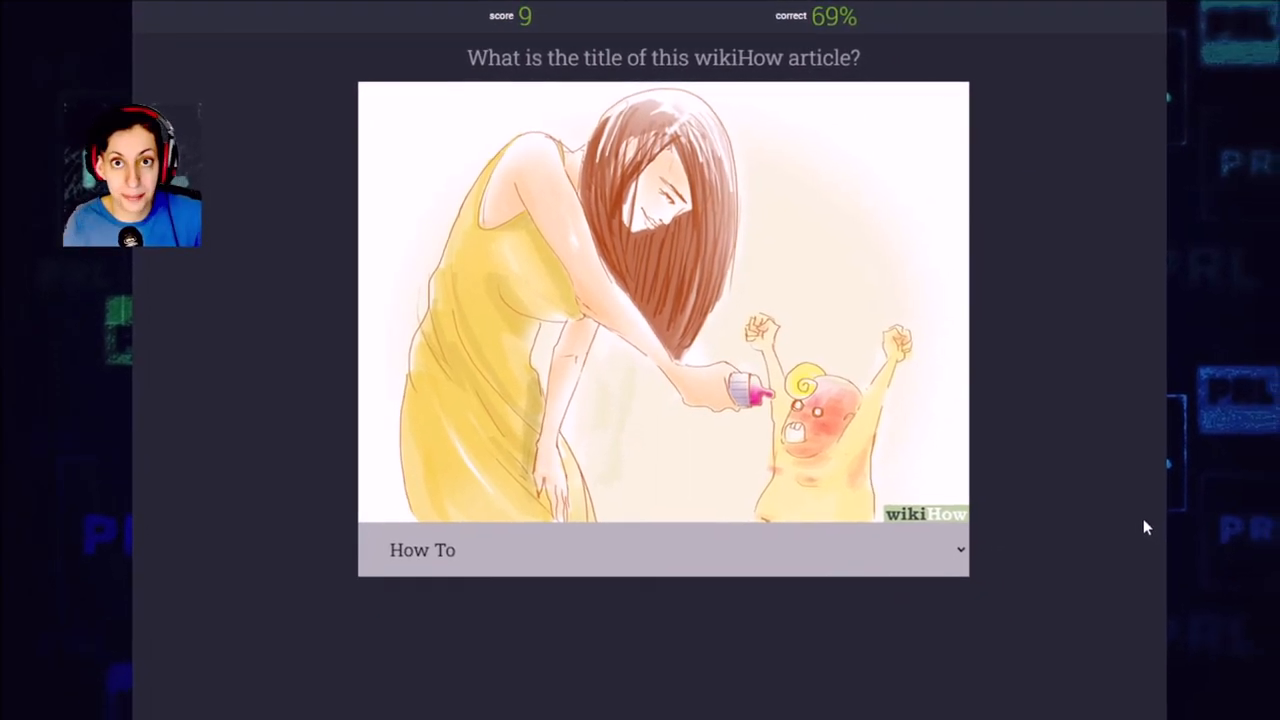
# Bring up the list of possible titles for the woman-and-baby illustration
pyautogui.click(660, 548)
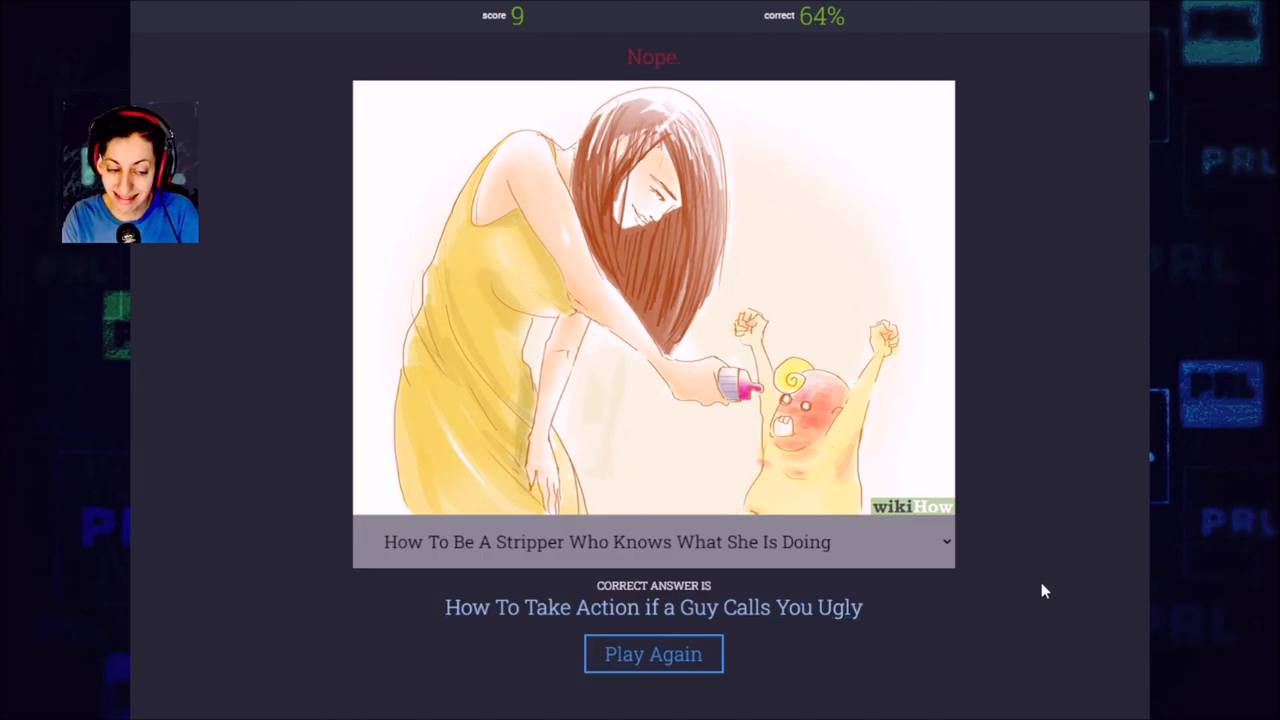
pyautogui.moveTo(1048, 584)
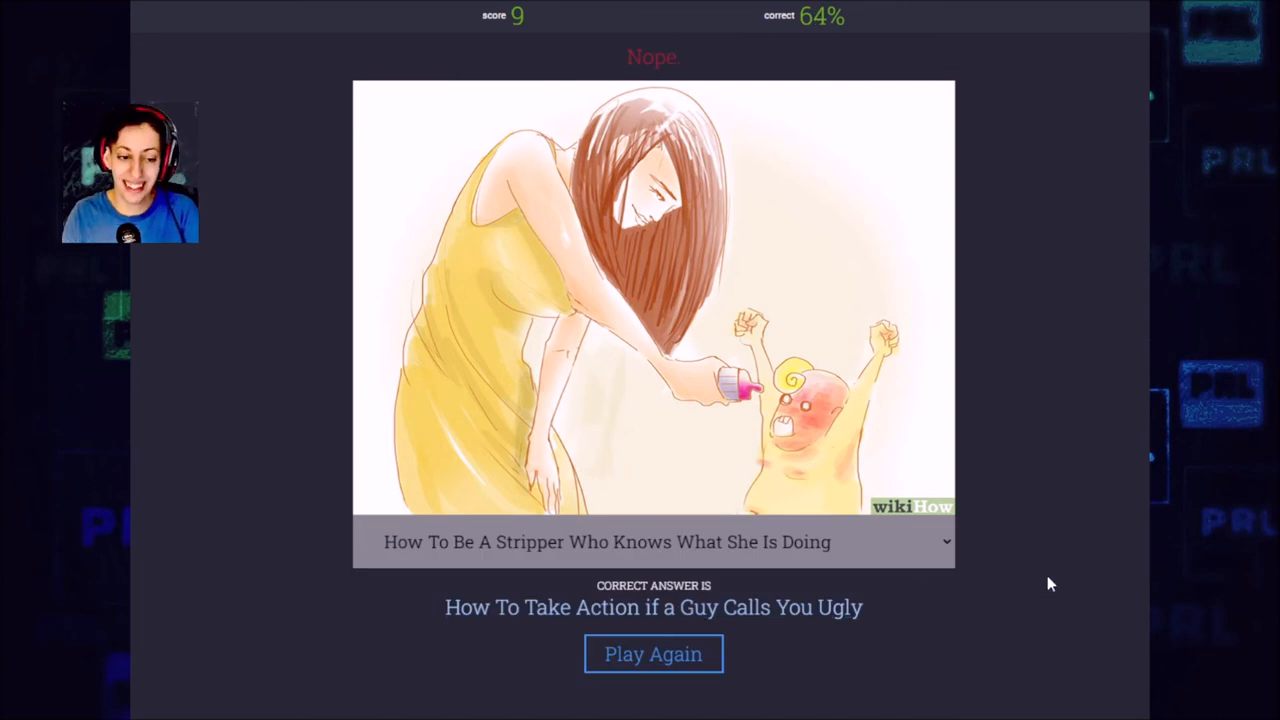
pyautogui.moveTo(1036, 468)
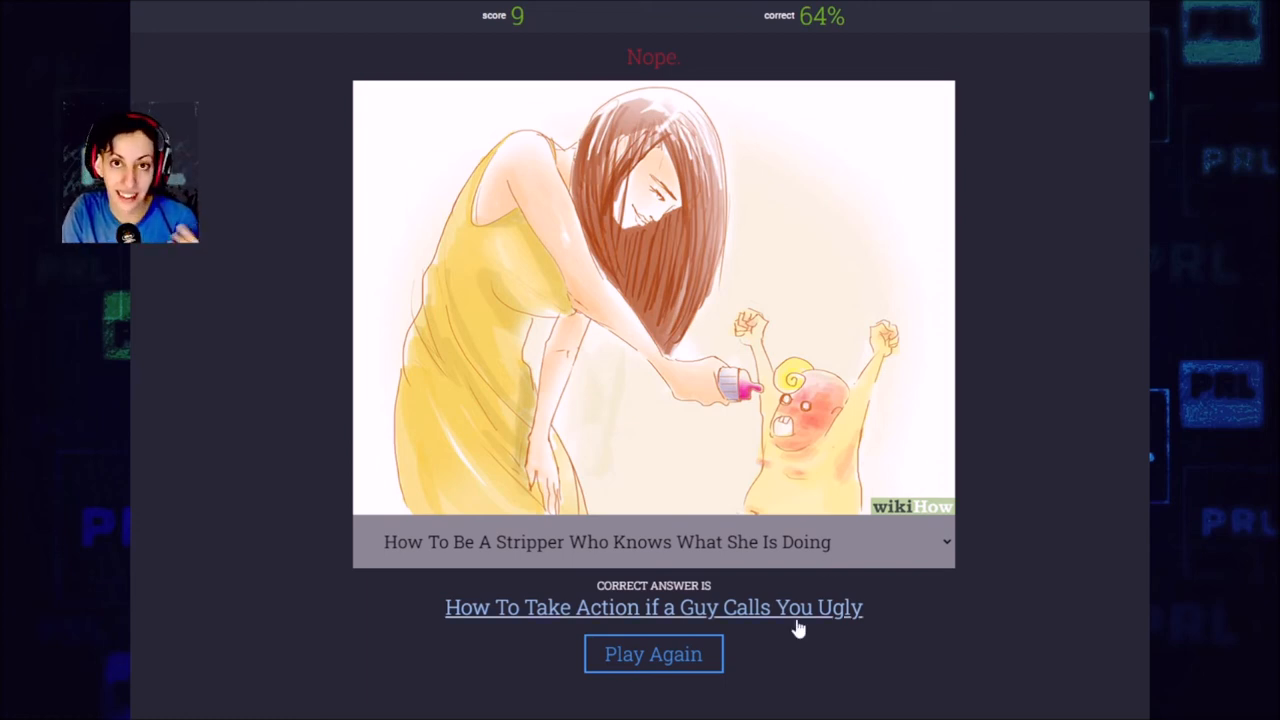
# Start the next round with Play Again, loading the man-holding-a-rope illustration
pyautogui.click(652, 608)
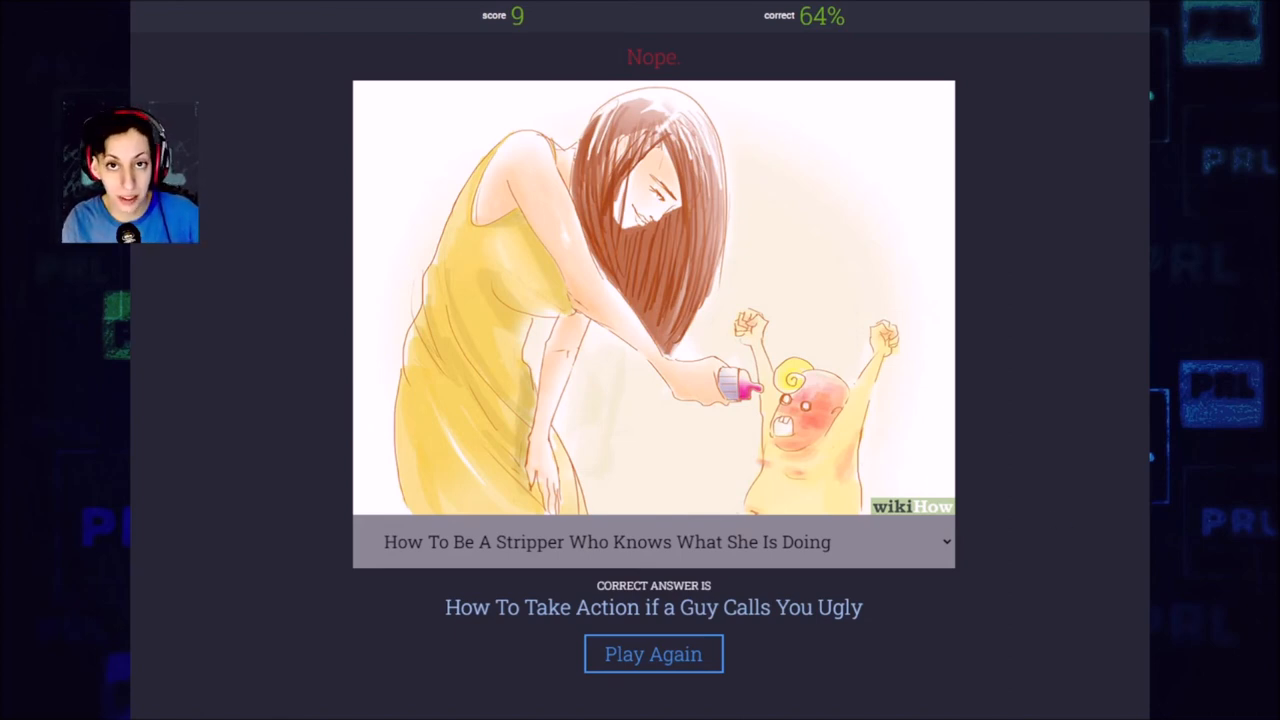
pyautogui.click(652, 652)
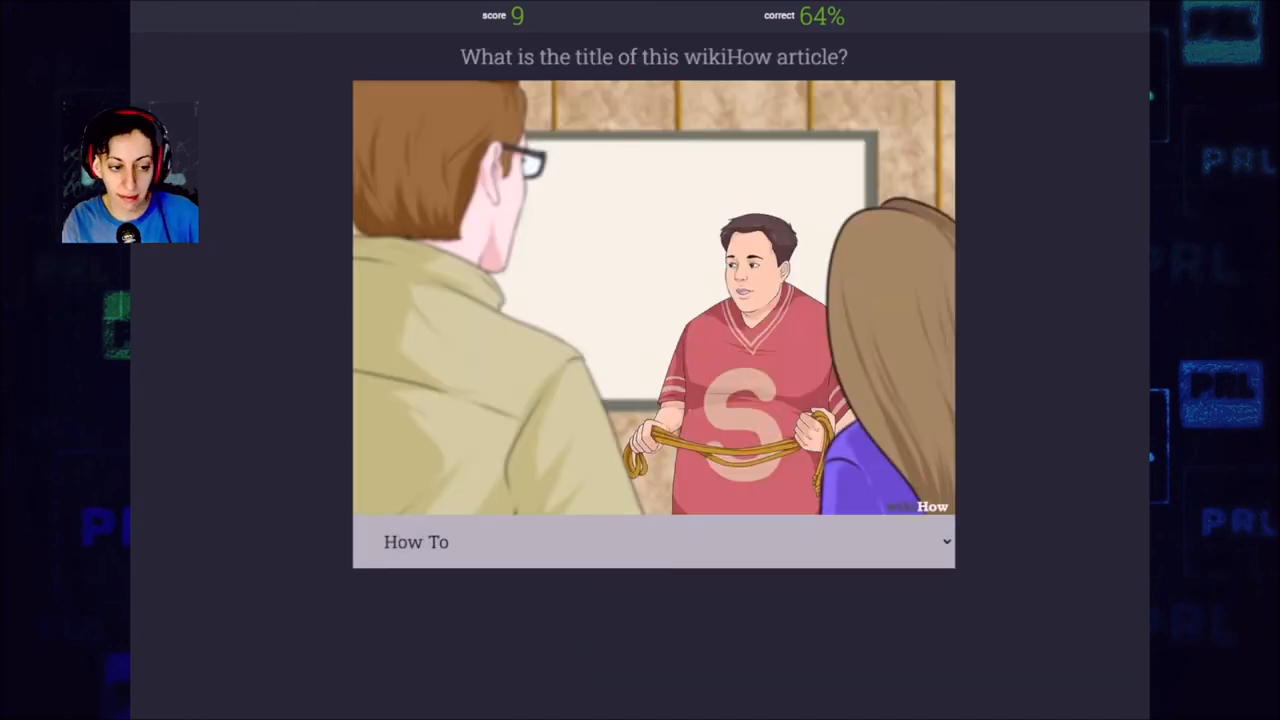
pyautogui.moveTo(1124, 652)
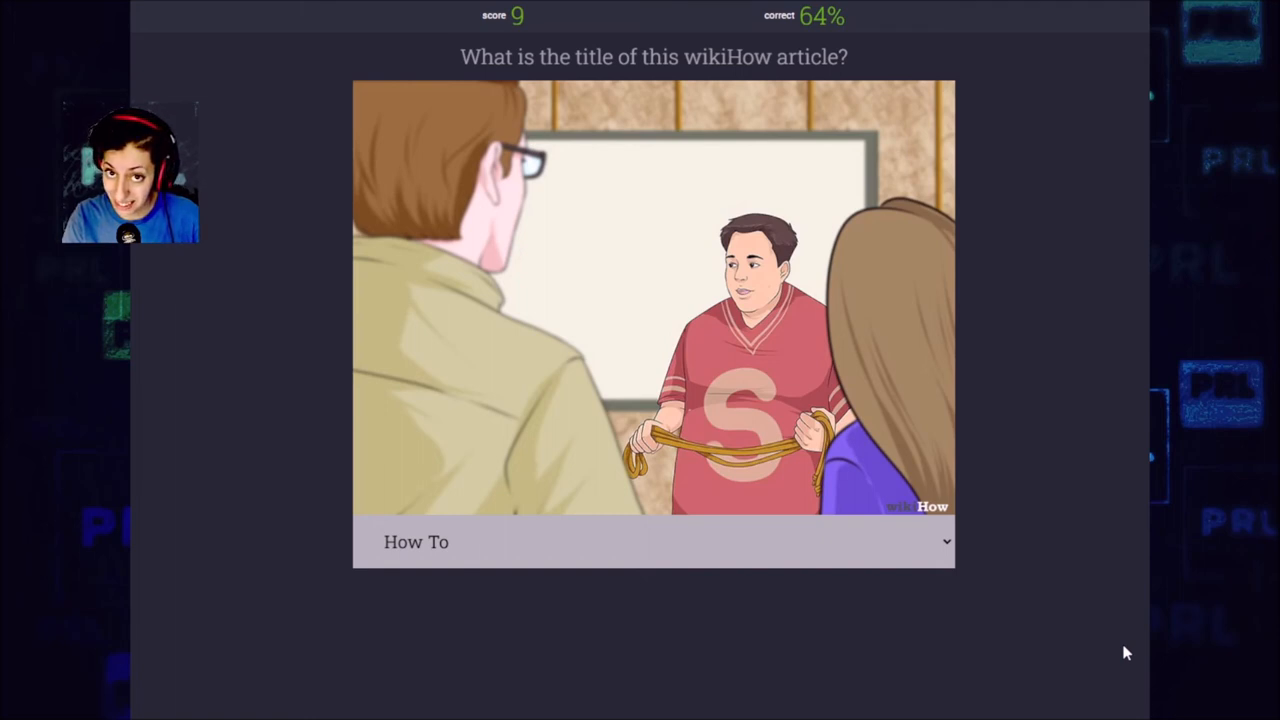
# Guess 'How To Stay Calm Around An Ex' for the rope illustration; answer was 'How To Be a Dominatrix'
pyautogui.click(652, 540)
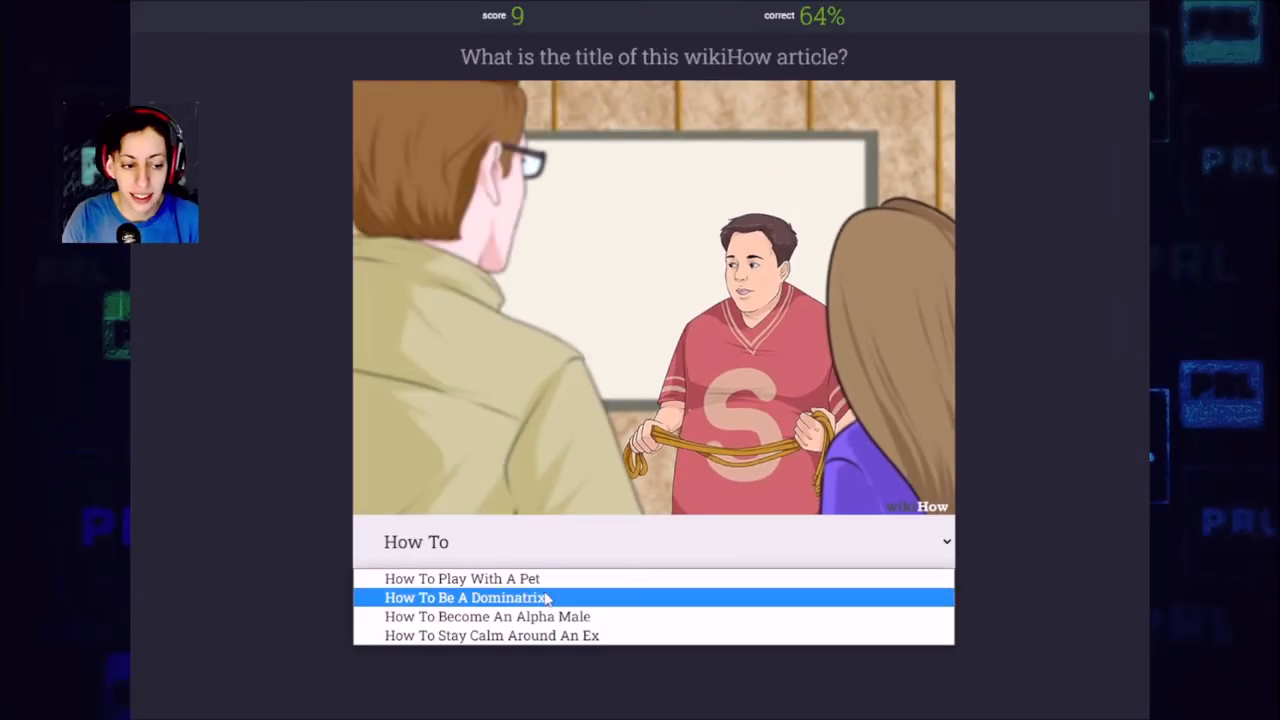
pyautogui.click(492, 636)
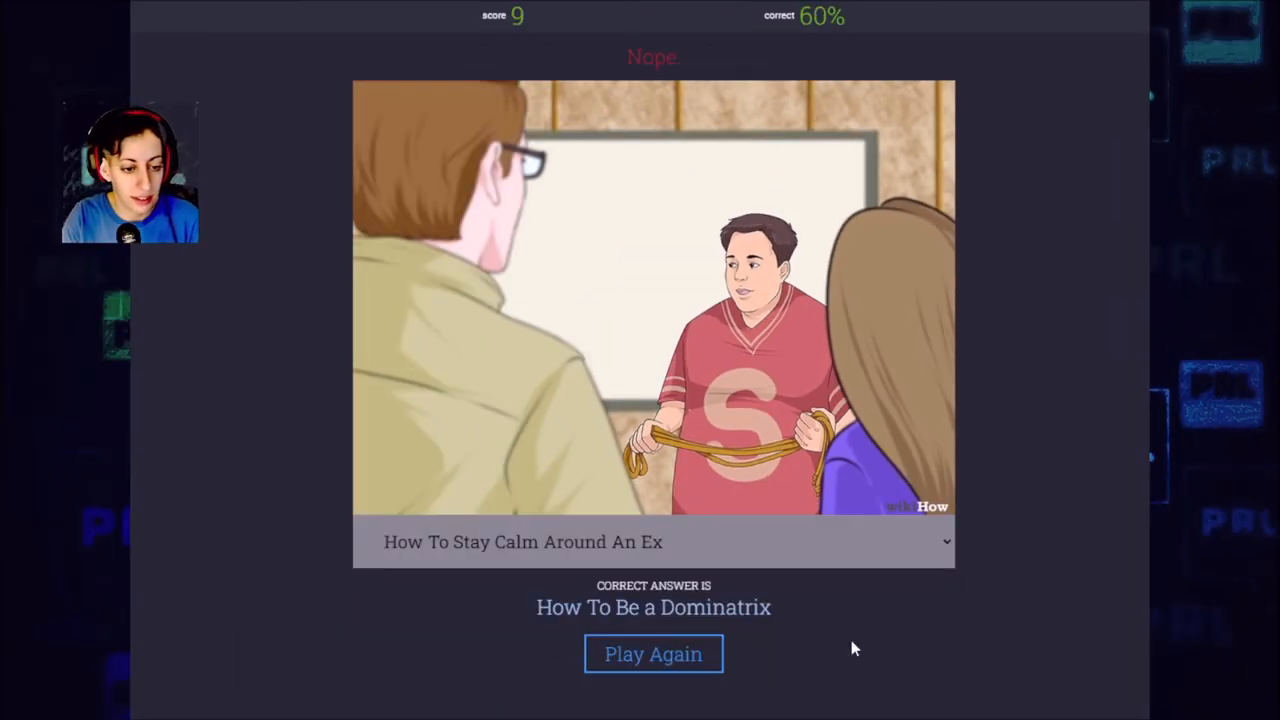
pyautogui.moveTo(862, 652)
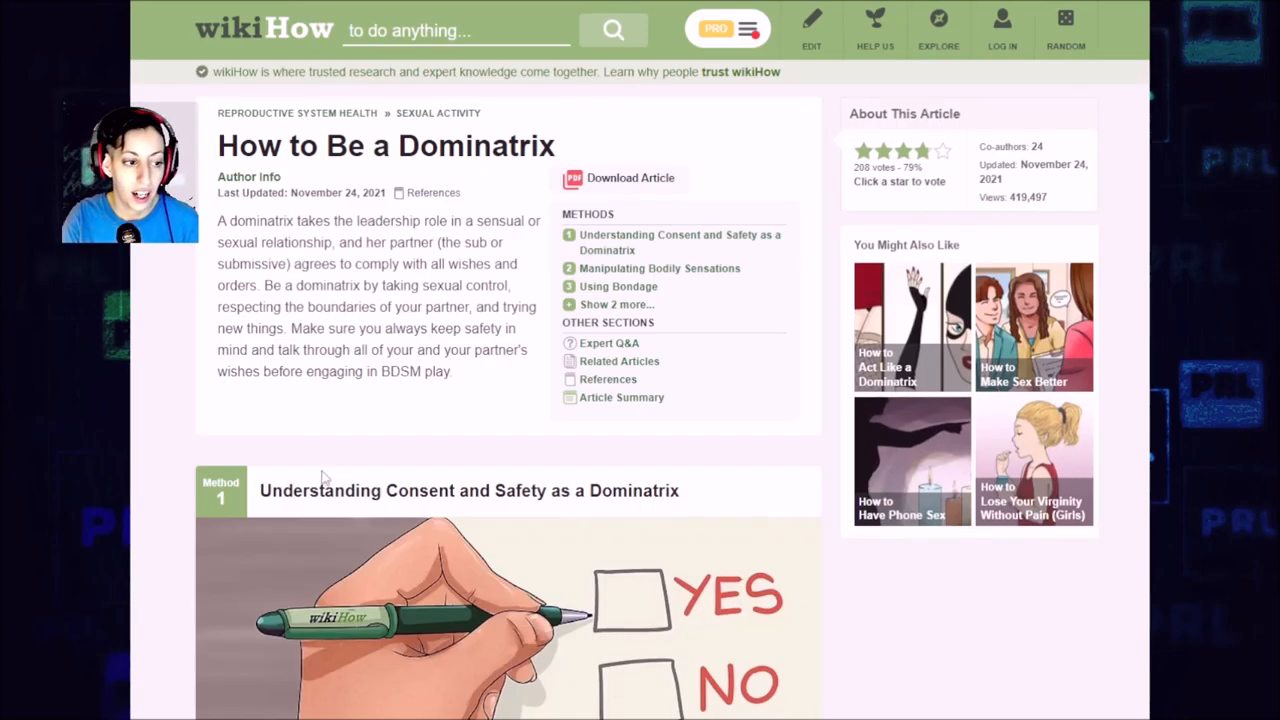
pyautogui.moveTo(712, 488)
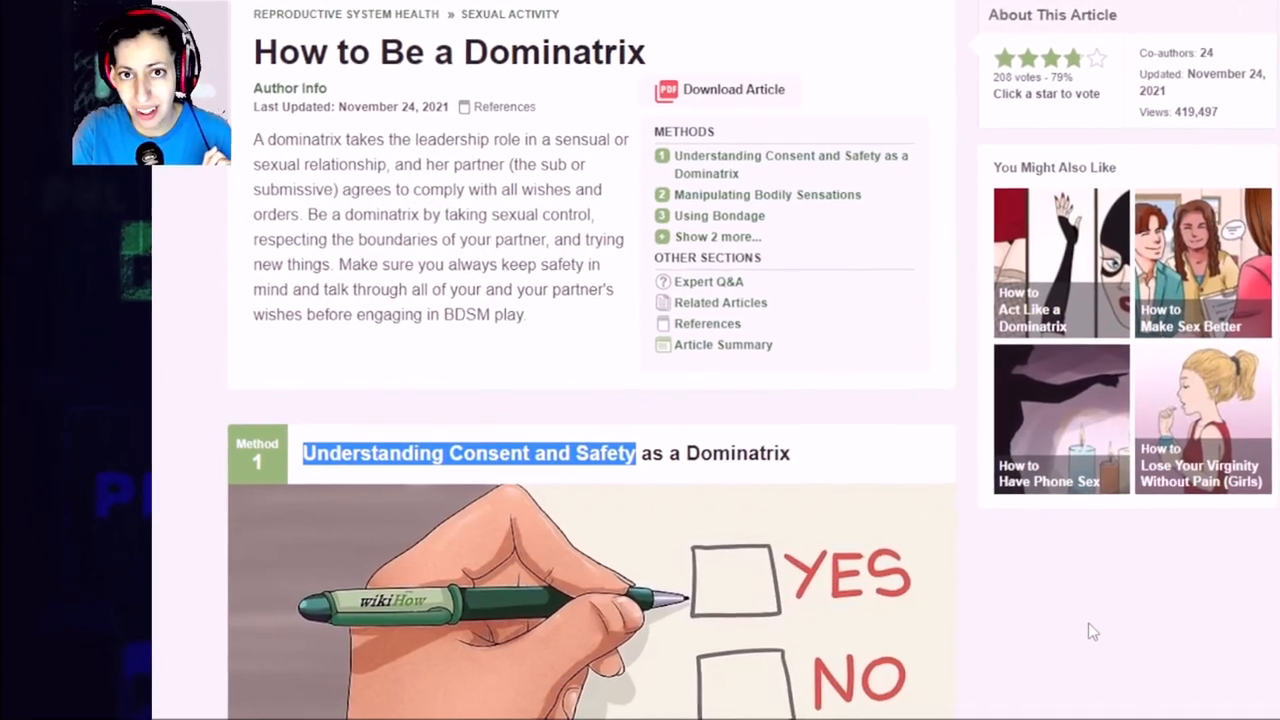
# Scroll down the 'How to Be a Dominatrix' article's consent-and-safety steps to the rope illustration
pyautogui.scroll(-3)
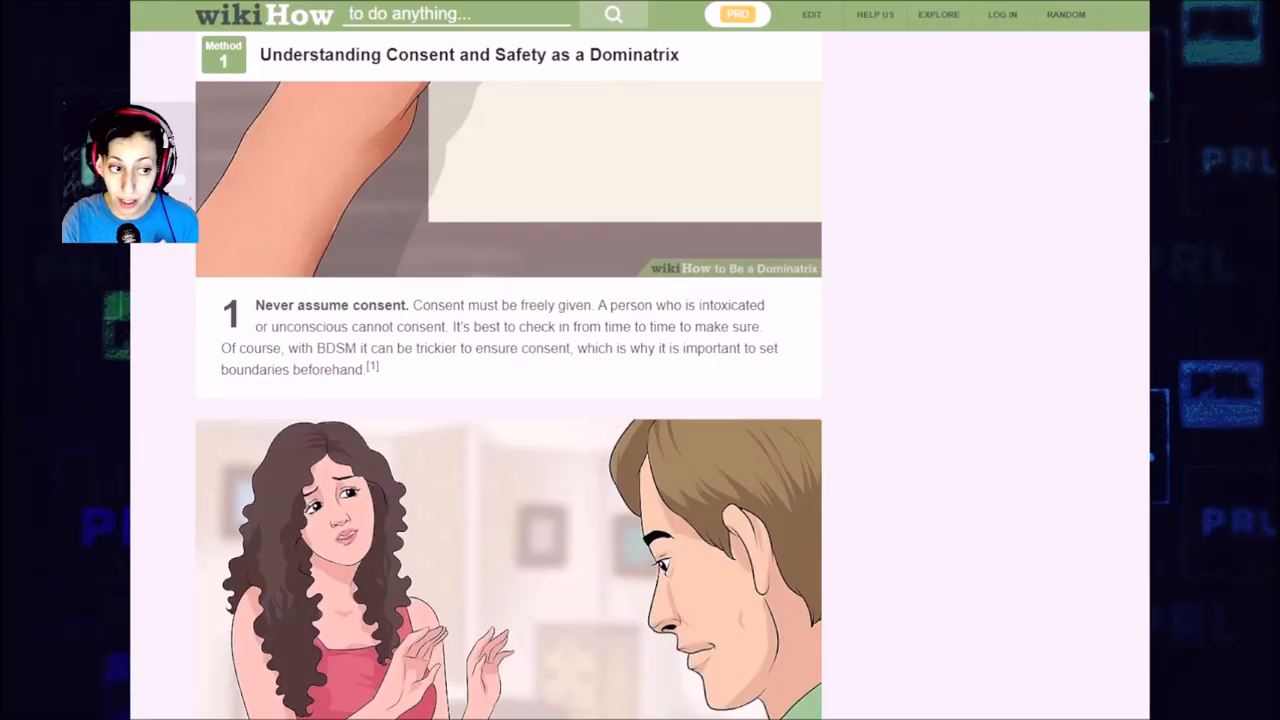
pyautogui.scroll(-3)
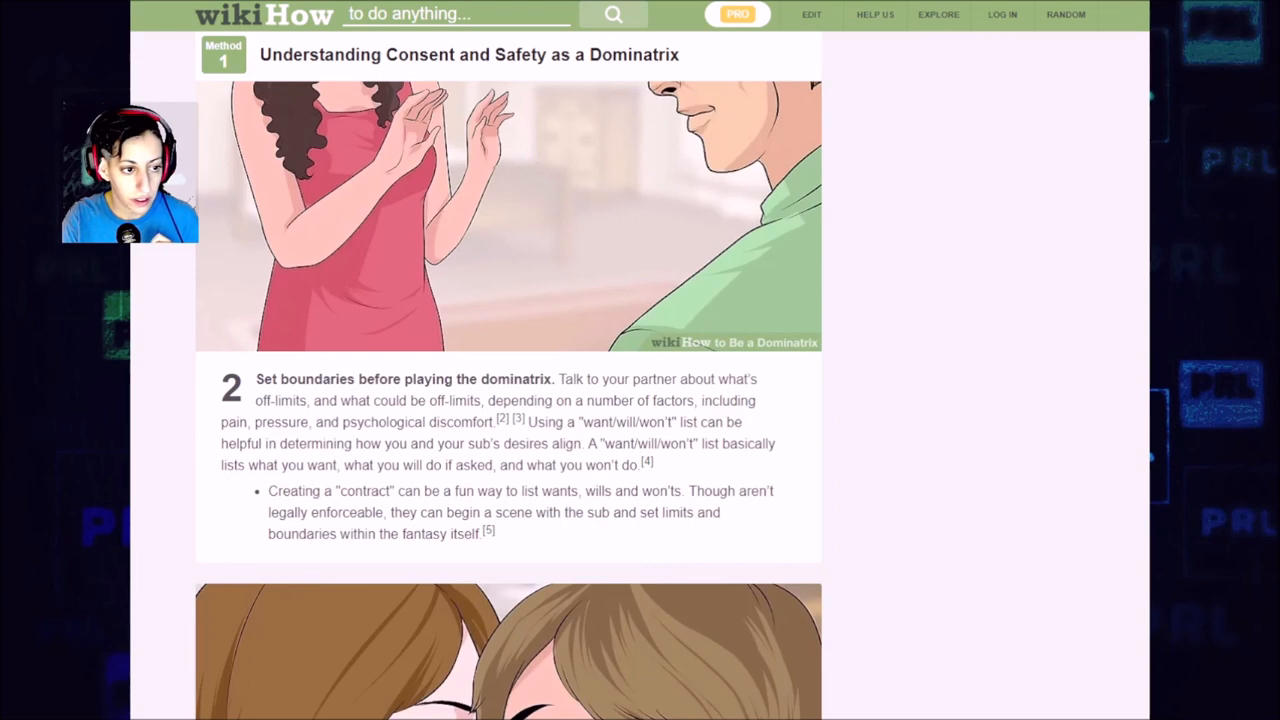
pyautogui.scroll(-3)
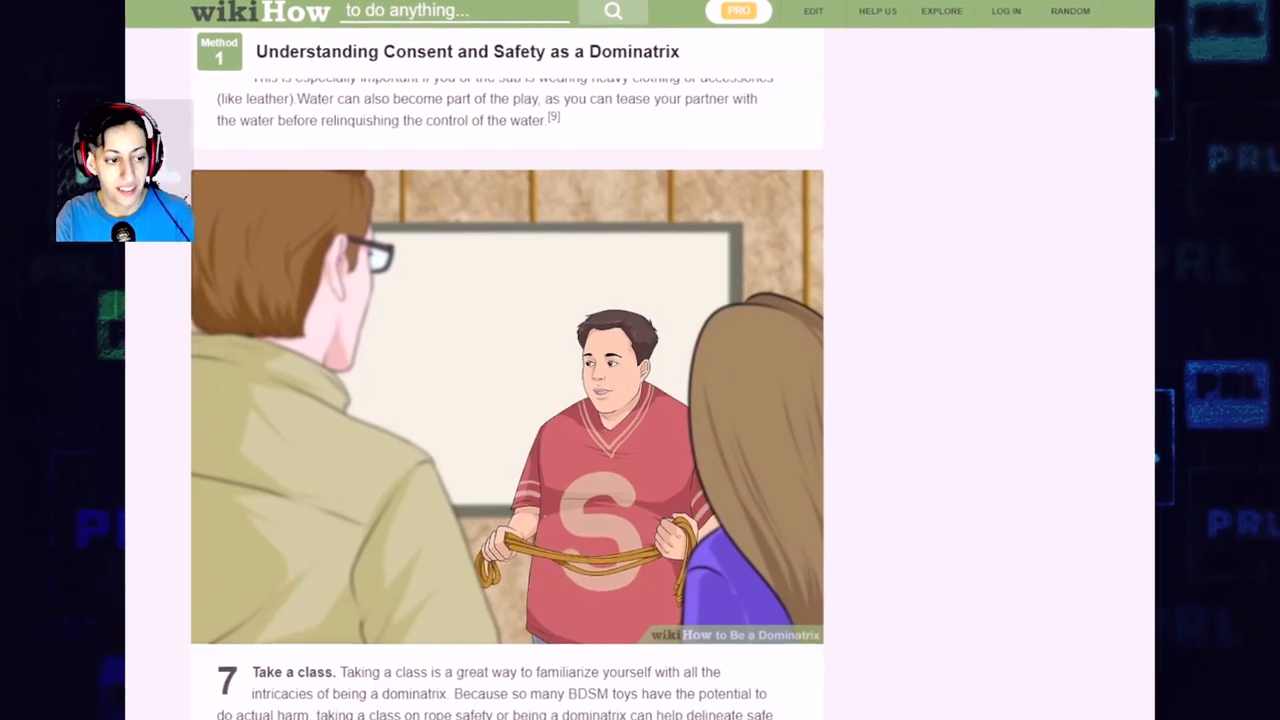
pyautogui.scroll(-3)
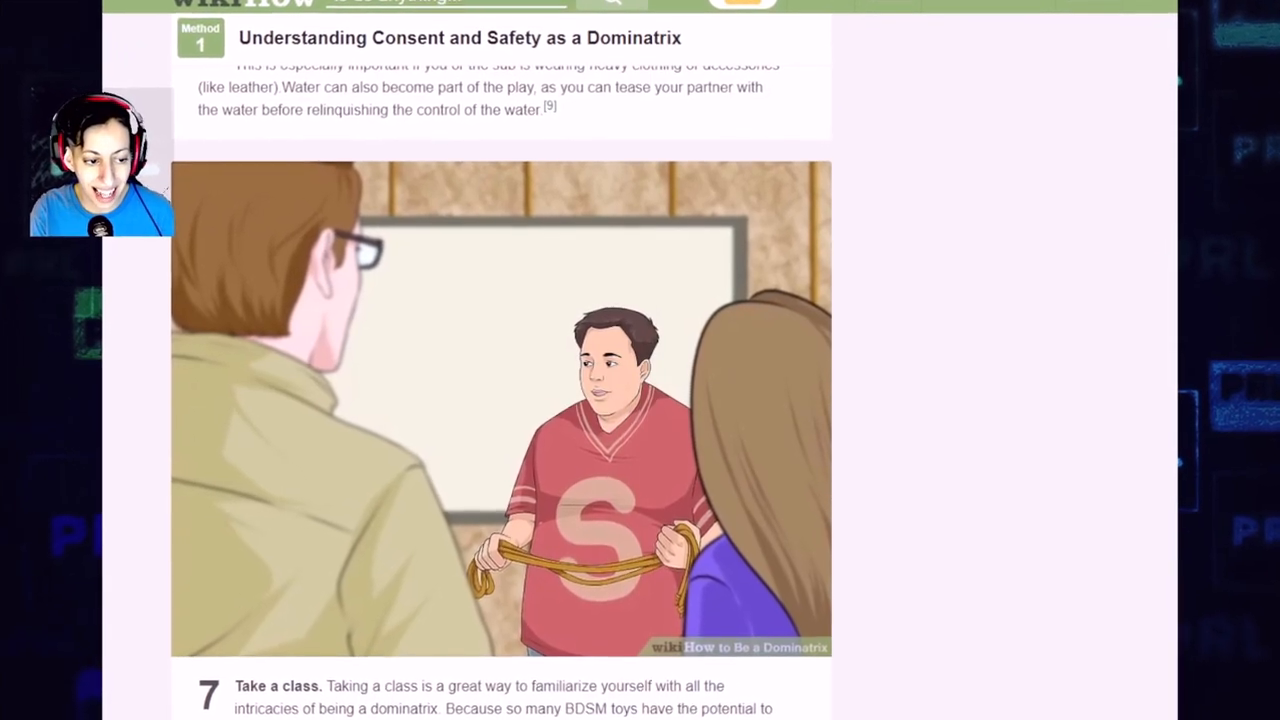
pyautogui.scroll(-3)
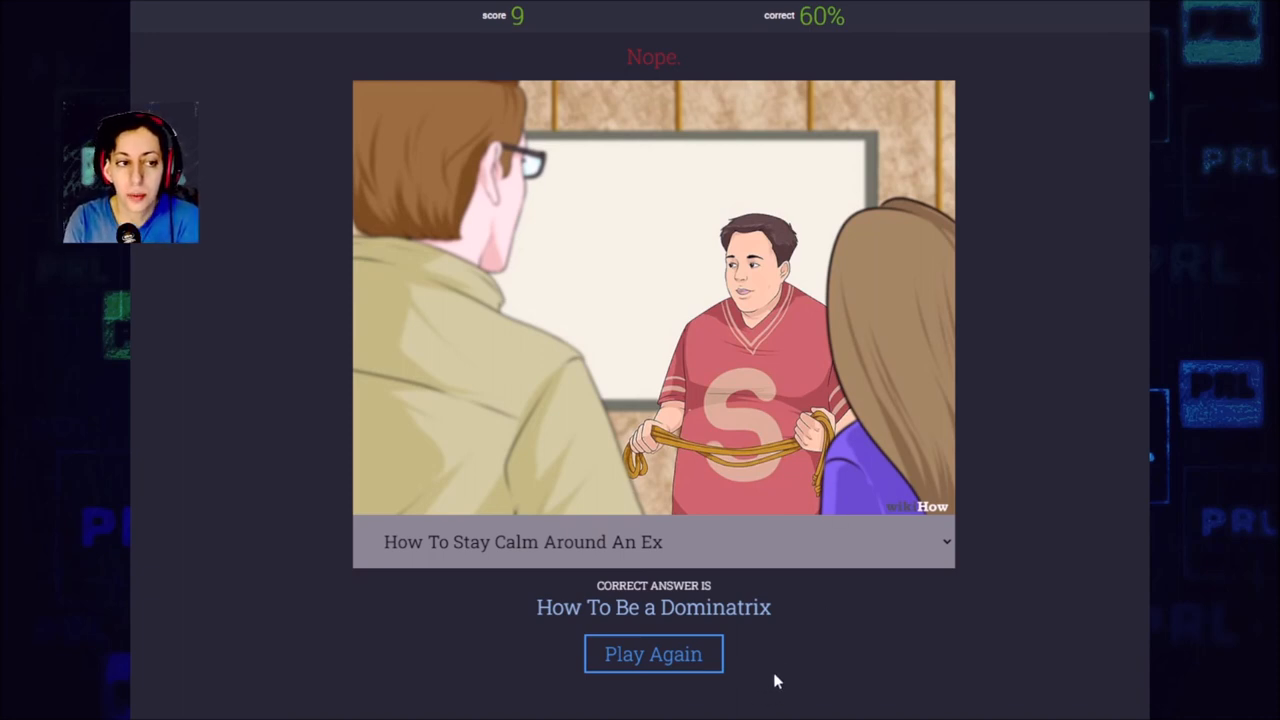
pyautogui.moveTo(652, 654)
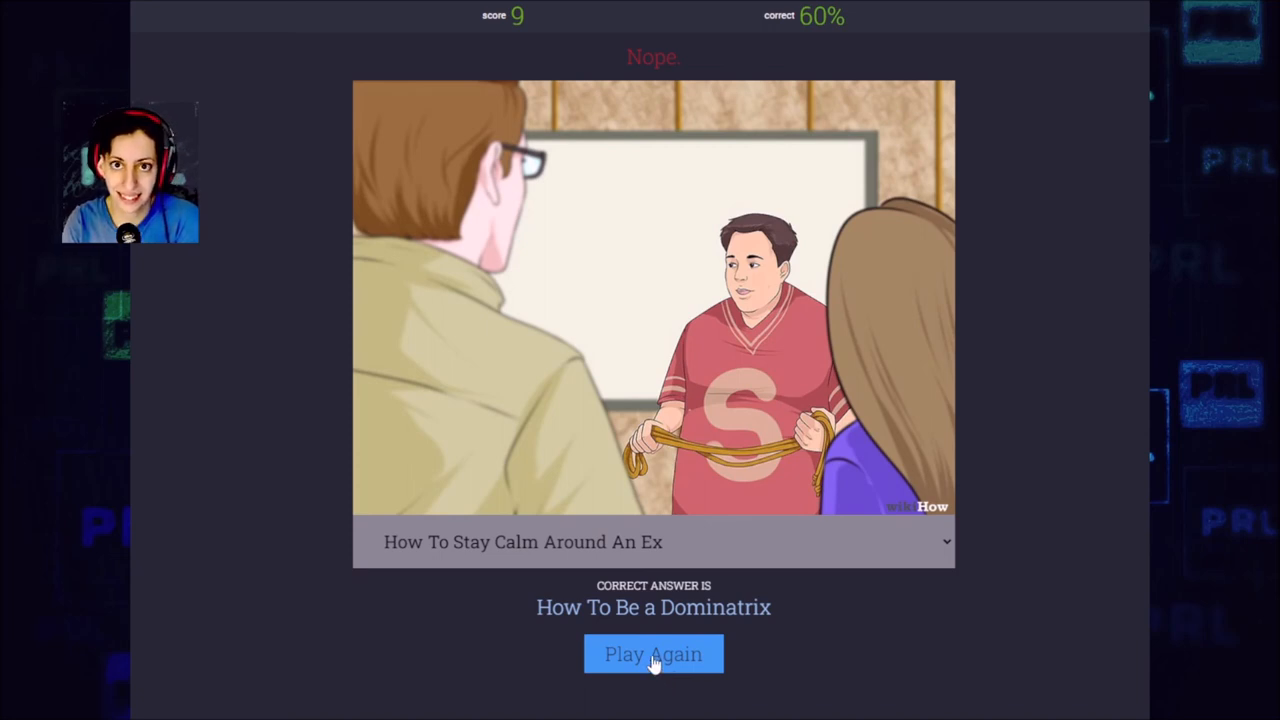
# Begin a new round via Play Again, showing the seated man with a thought bubble
pyautogui.click(652, 652)
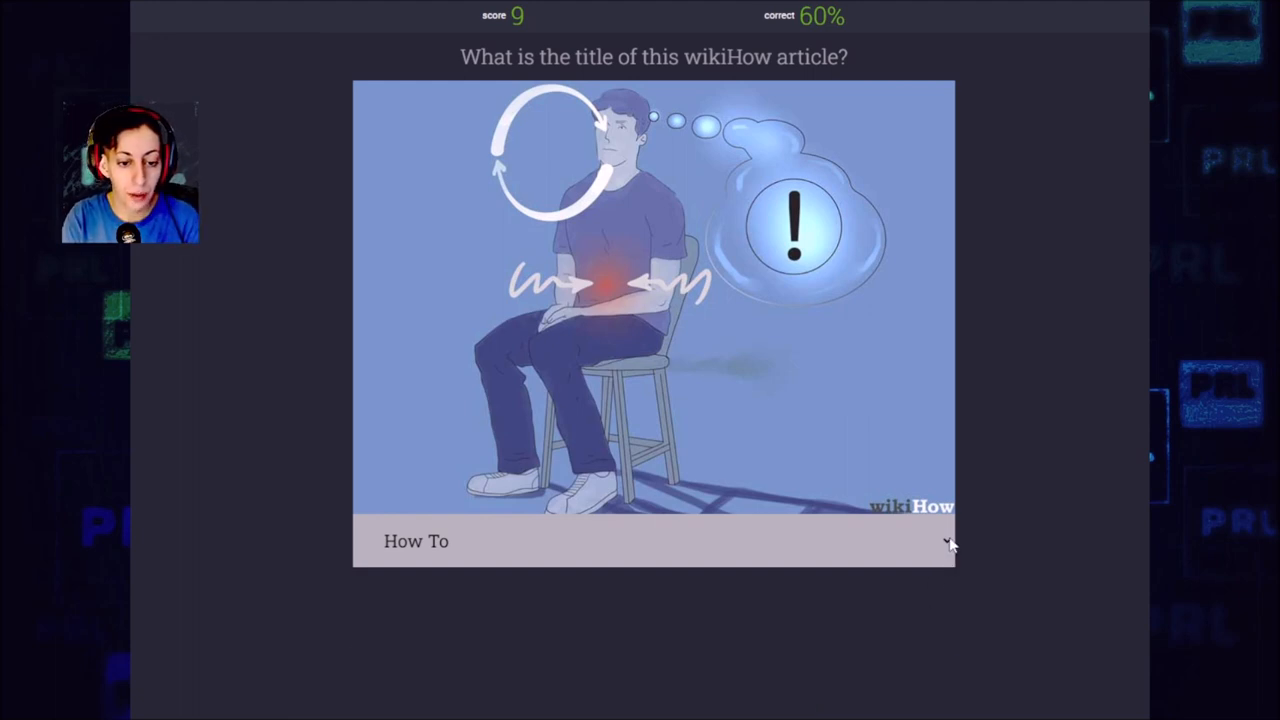
# Choose 'How To Fart Quietly' from the title list and get it confirmed correct
pyautogui.click(652, 540)
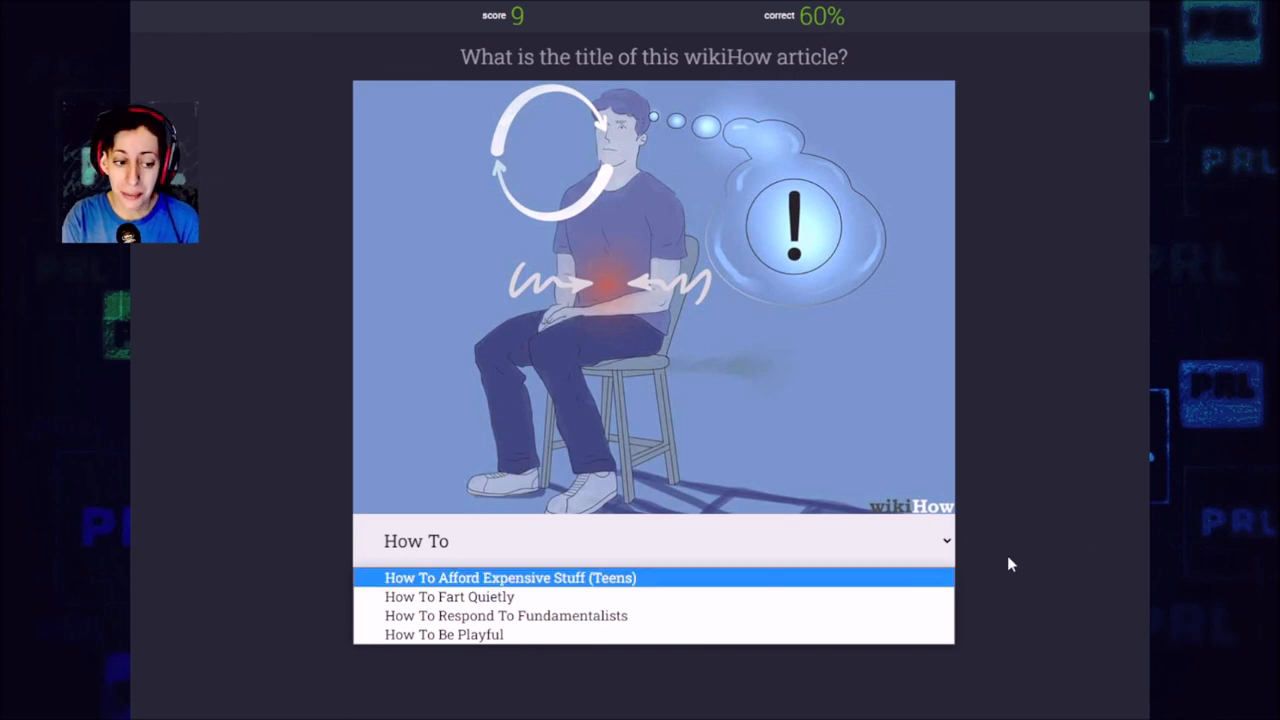
pyautogui.moveTo(580, 432)
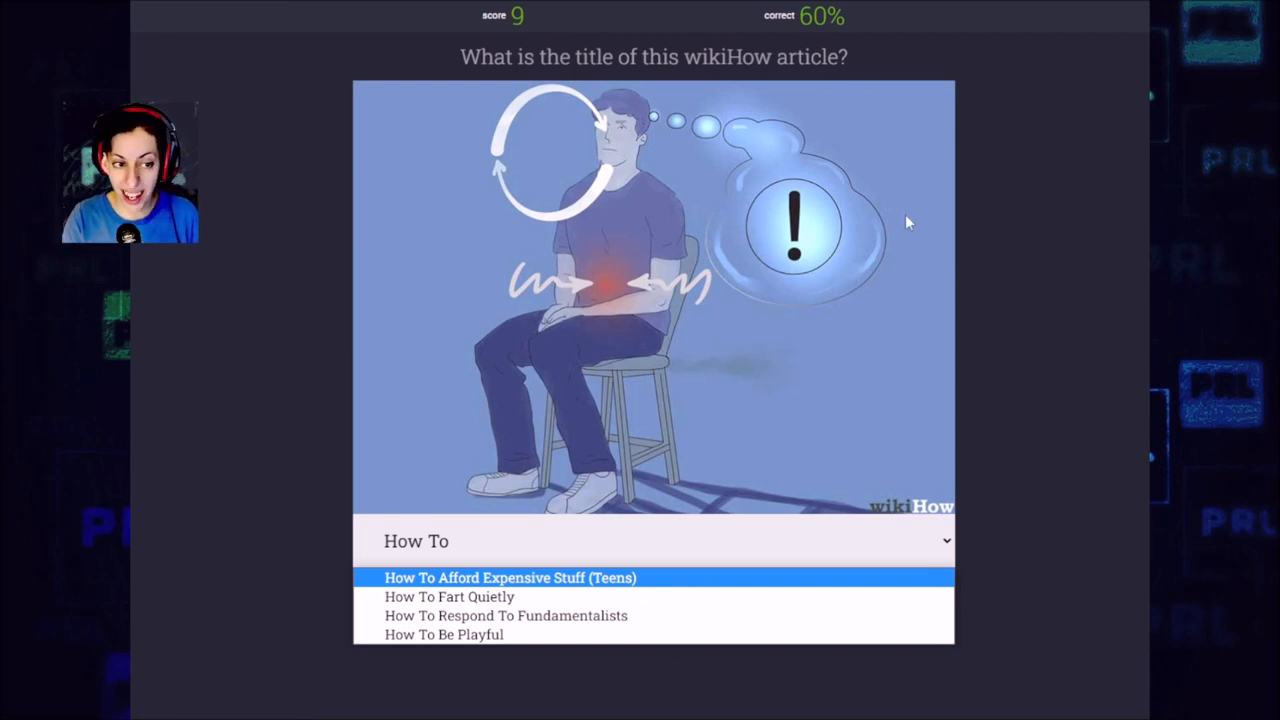
pyautogui.click(448, 596)
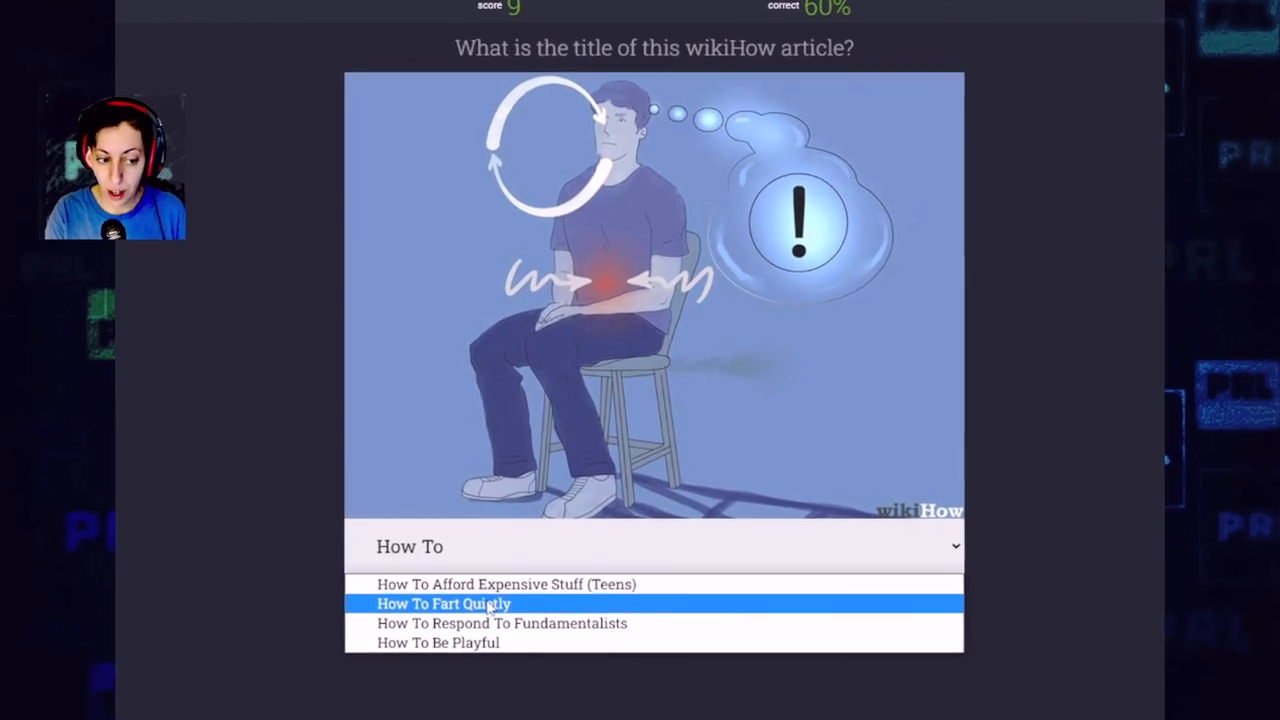
pyautogui.click(444, 604)
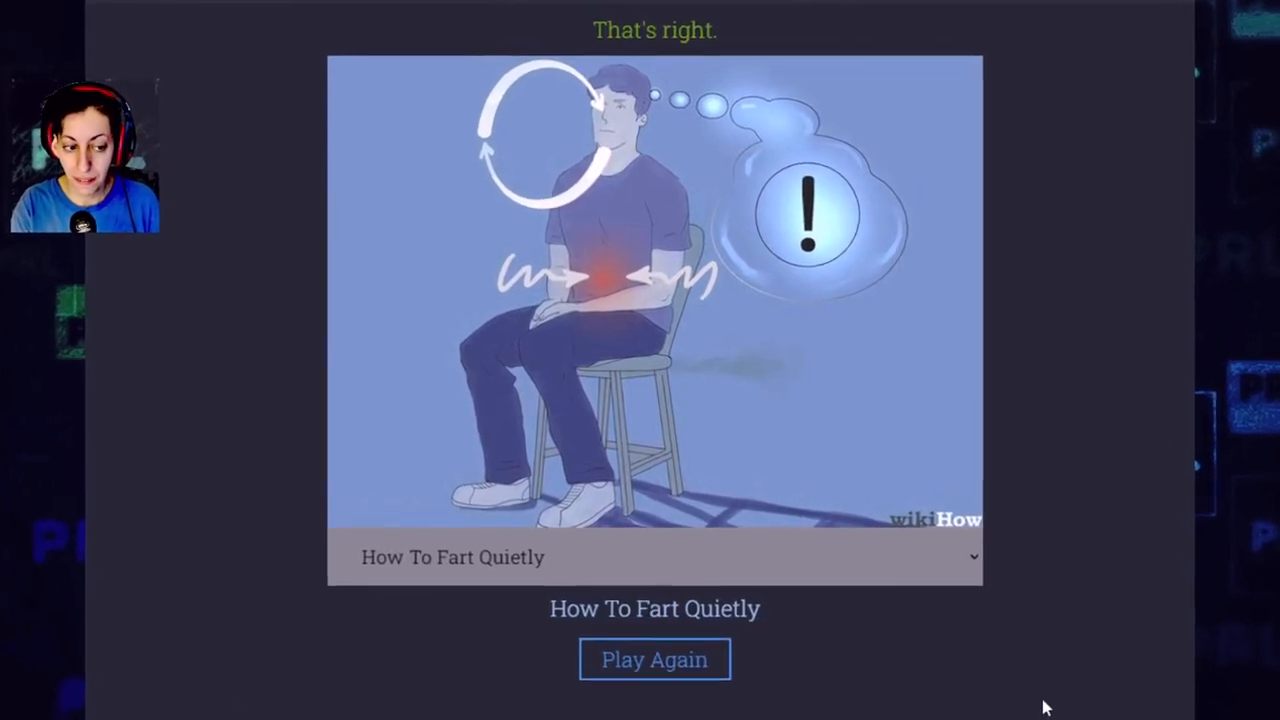